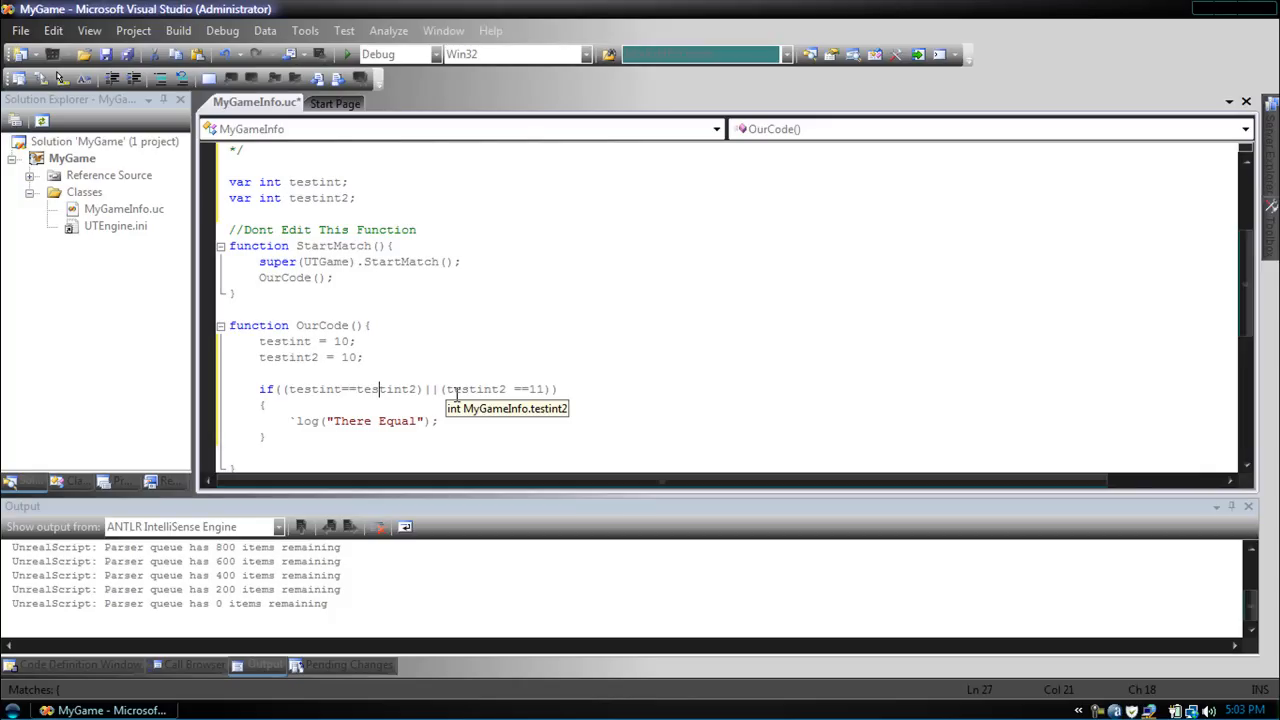
mouse_move(516, 364)
text(&&)
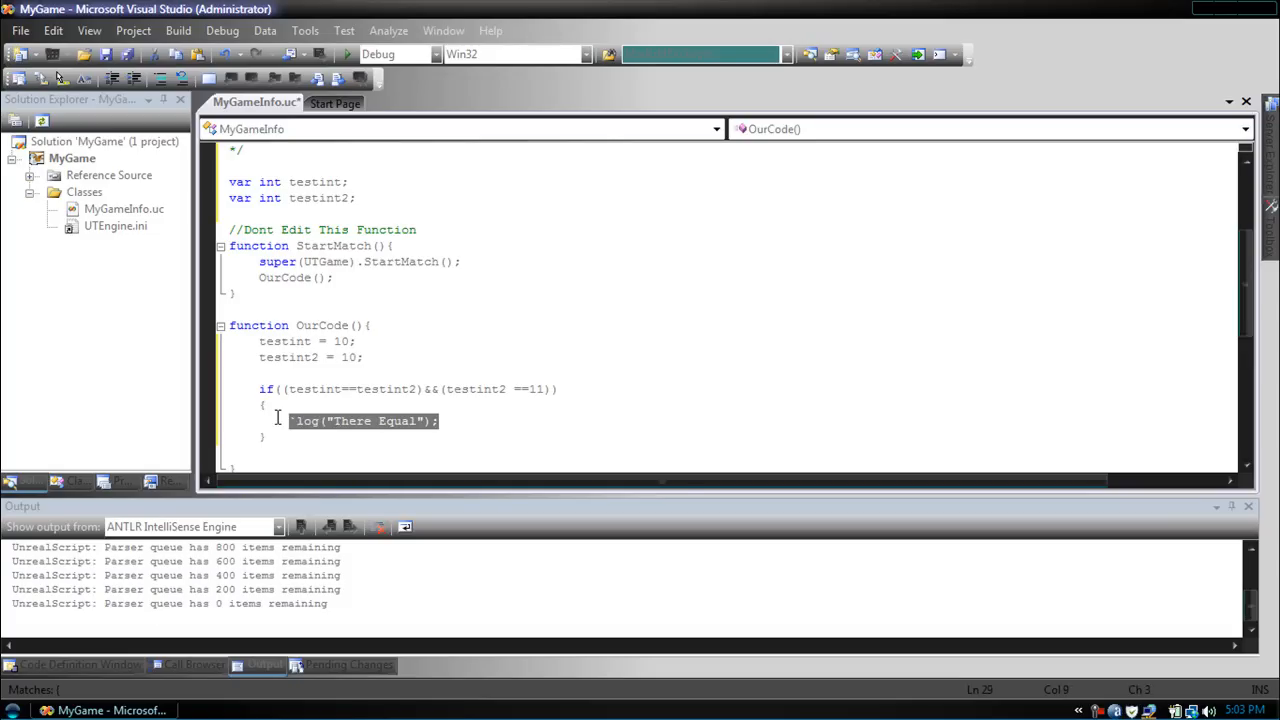
- Change the if-condition so testint2 is compared with 10 using && instead of ||
click(614, 428)
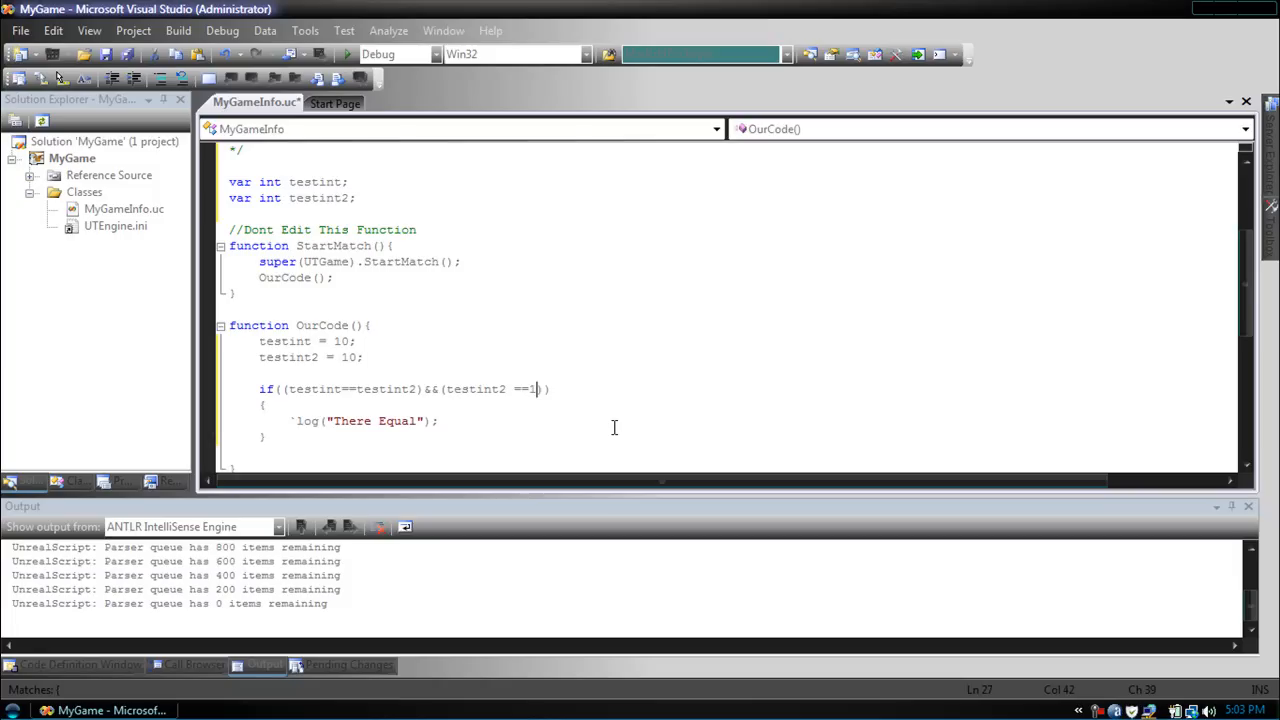
text())
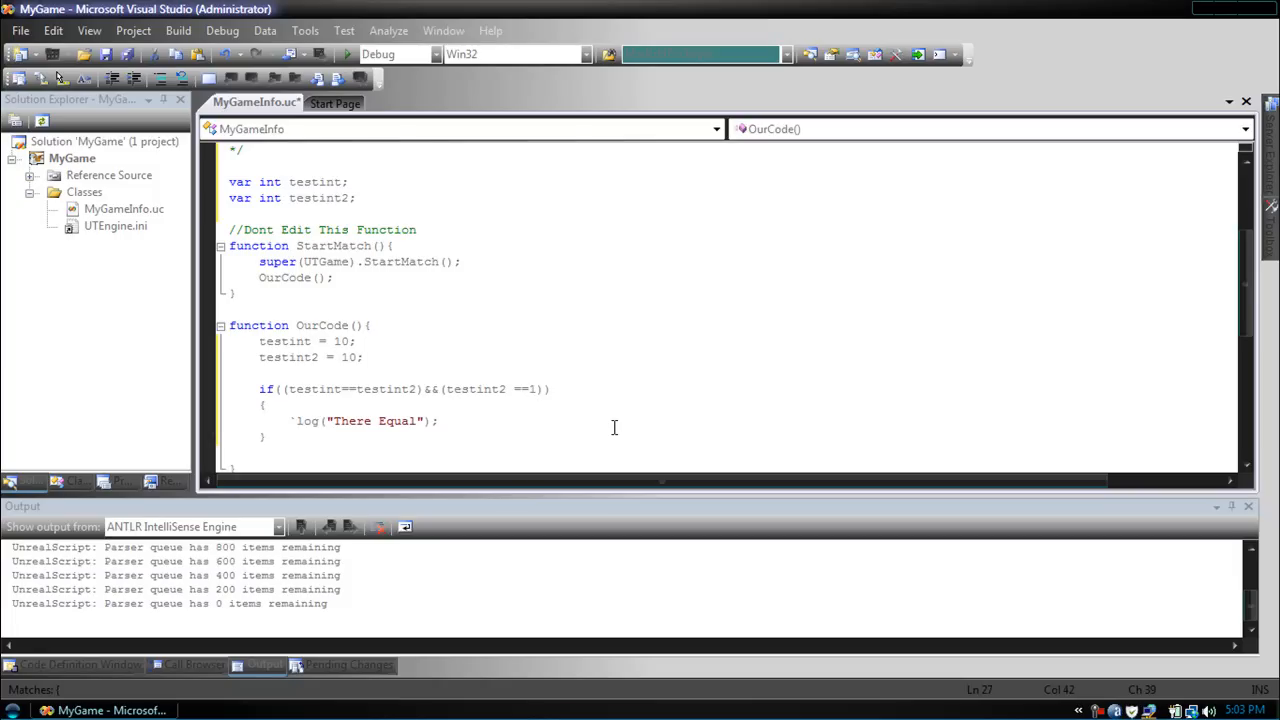
text(0)
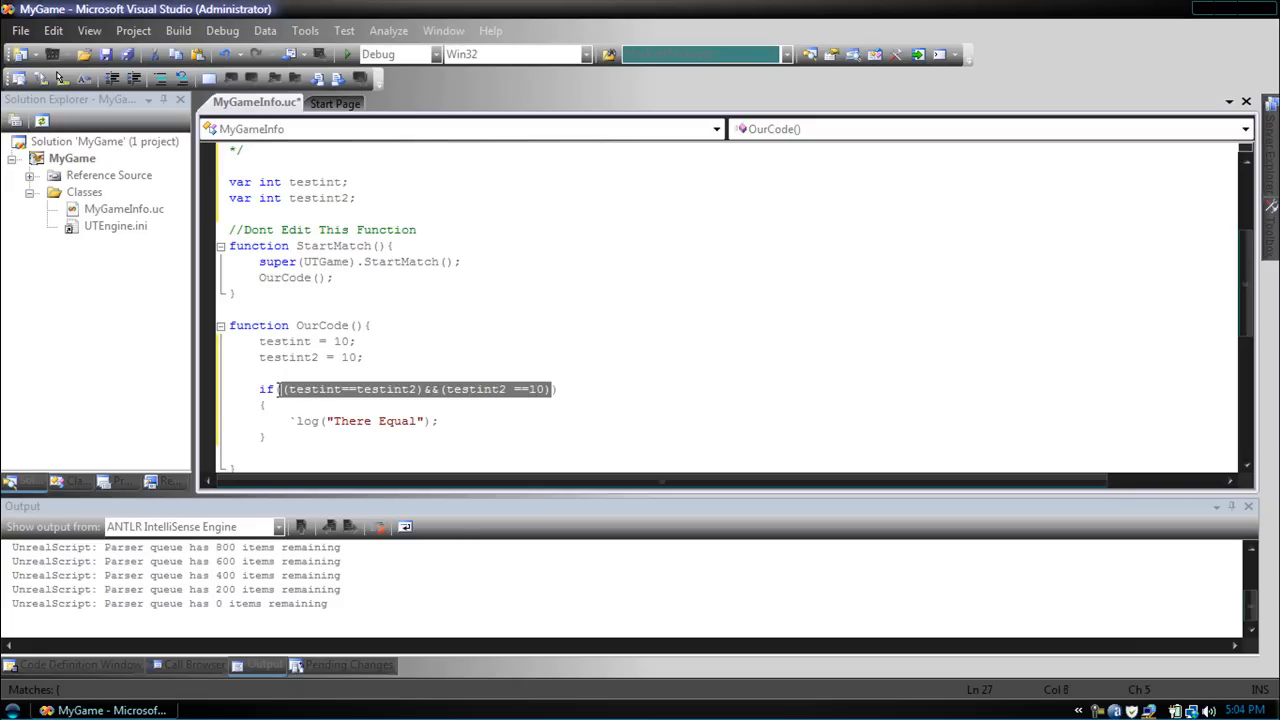
- Clear the old if-condition, assign testint 5, and begin a new condition with testint
key(Delete)
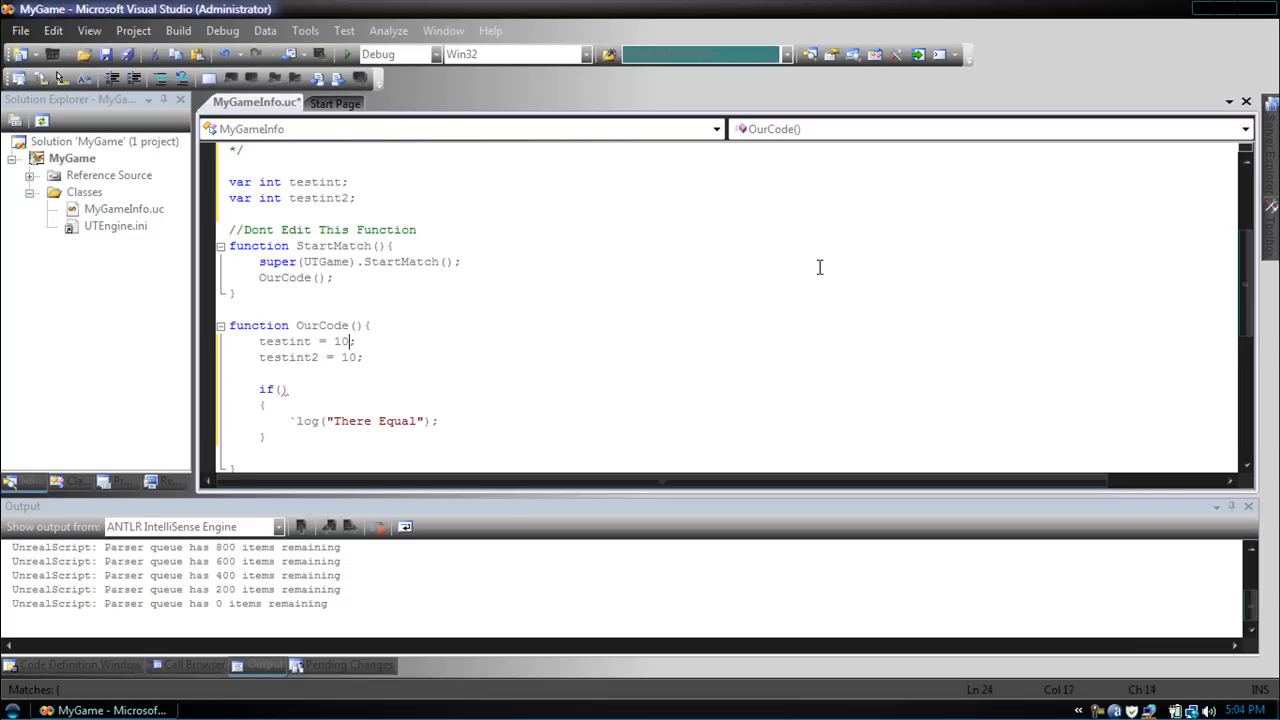
key(Backspace)
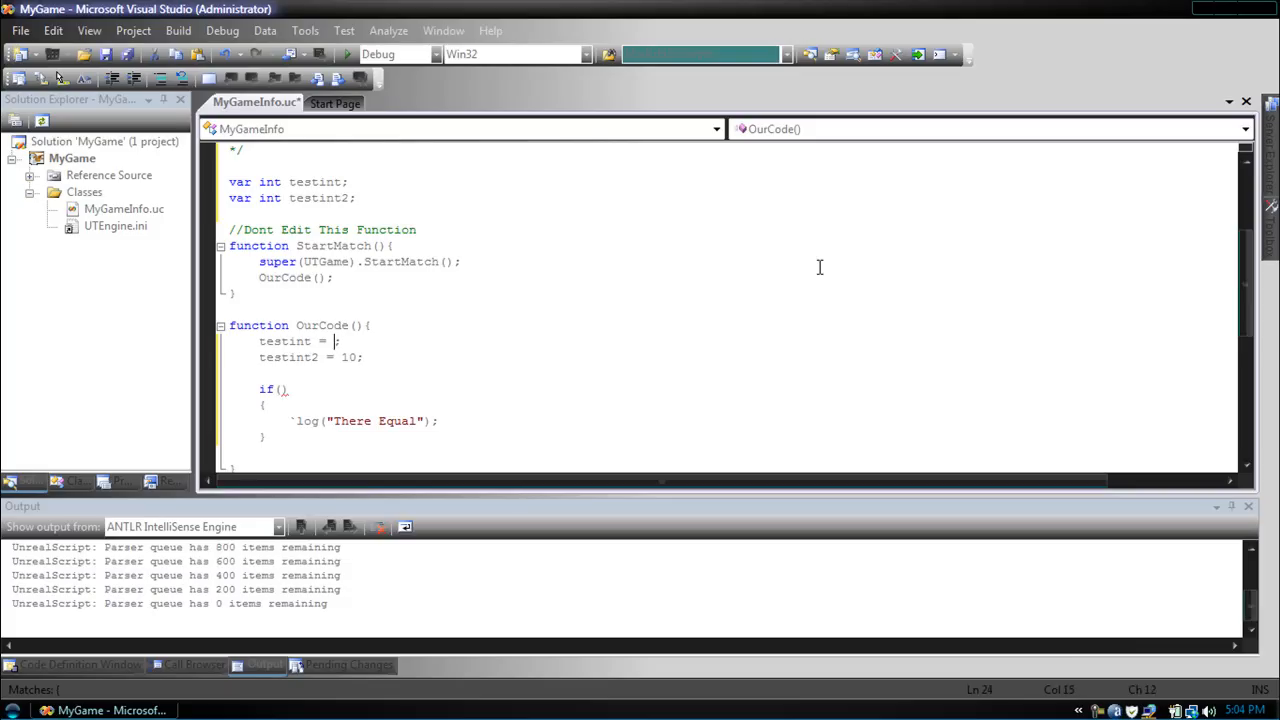
text(5)
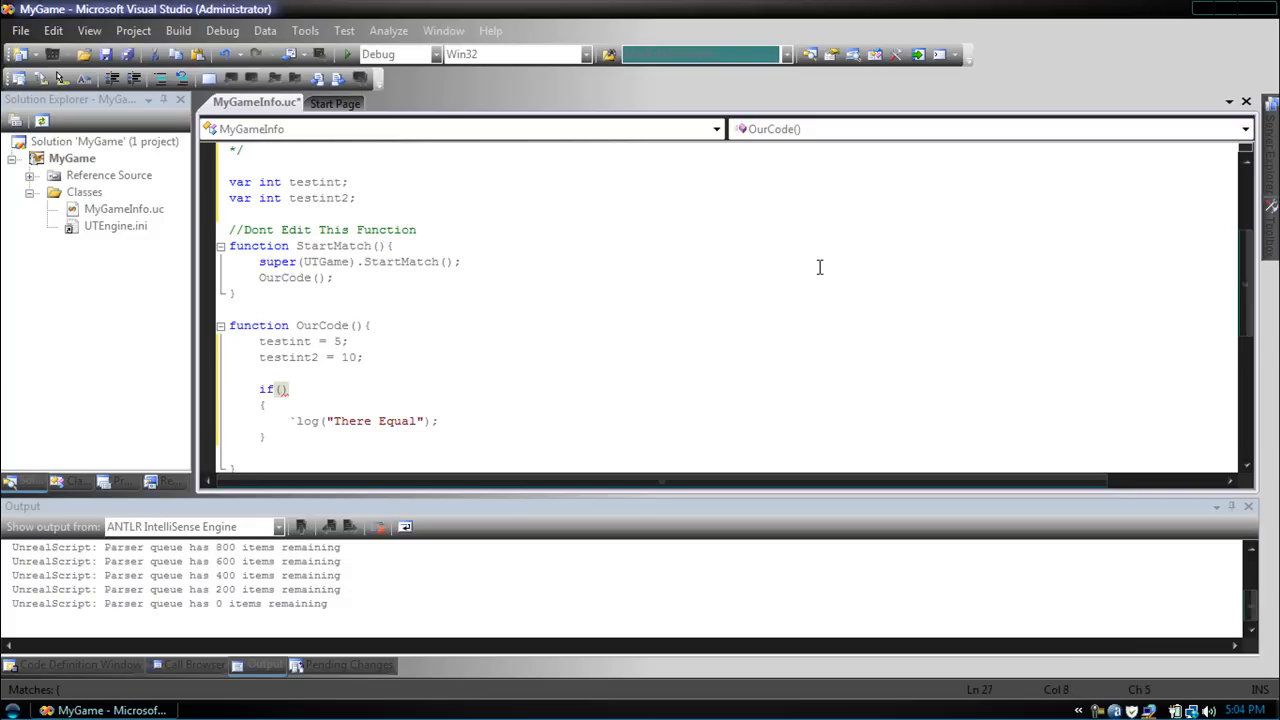
text(testint <= 10)
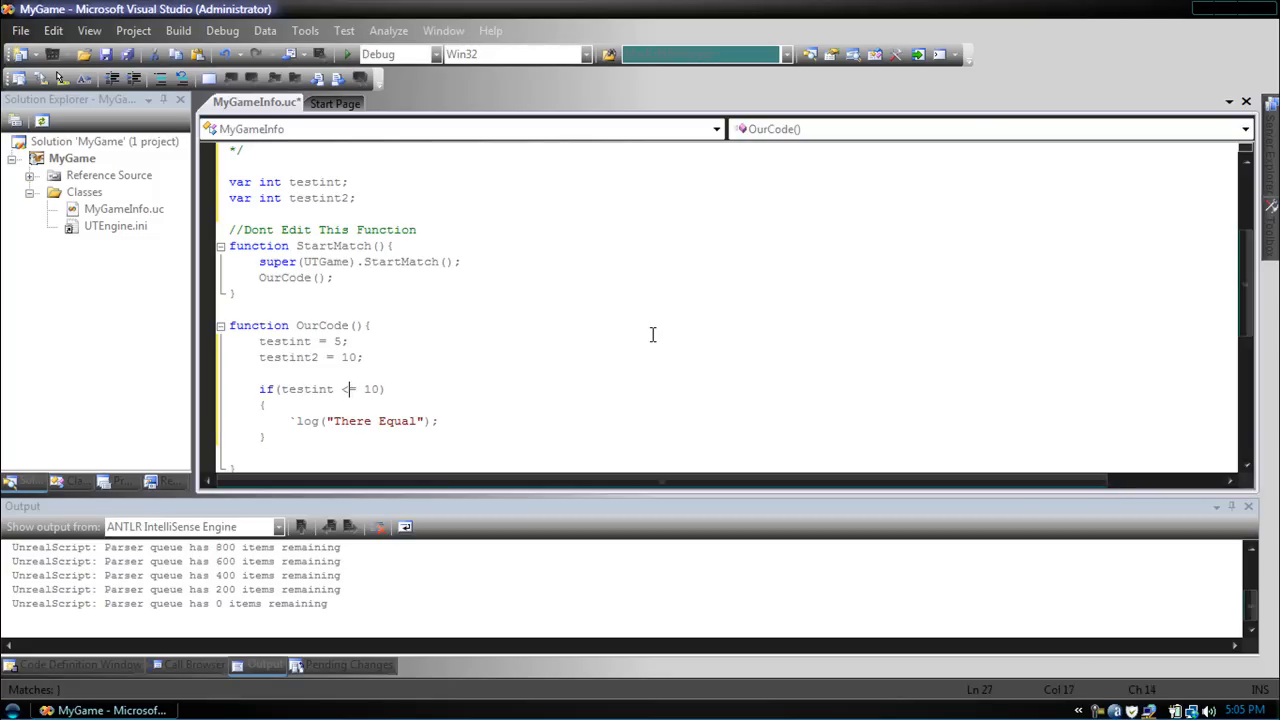
text(=)
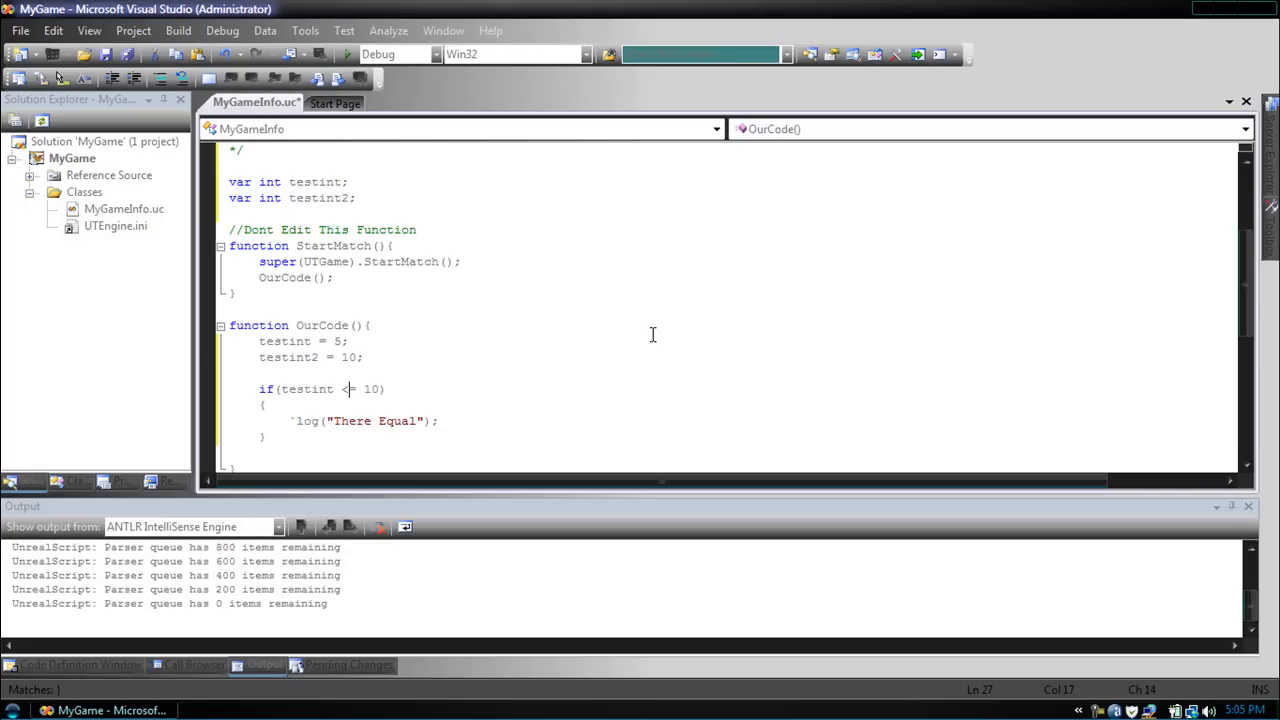
text(=)
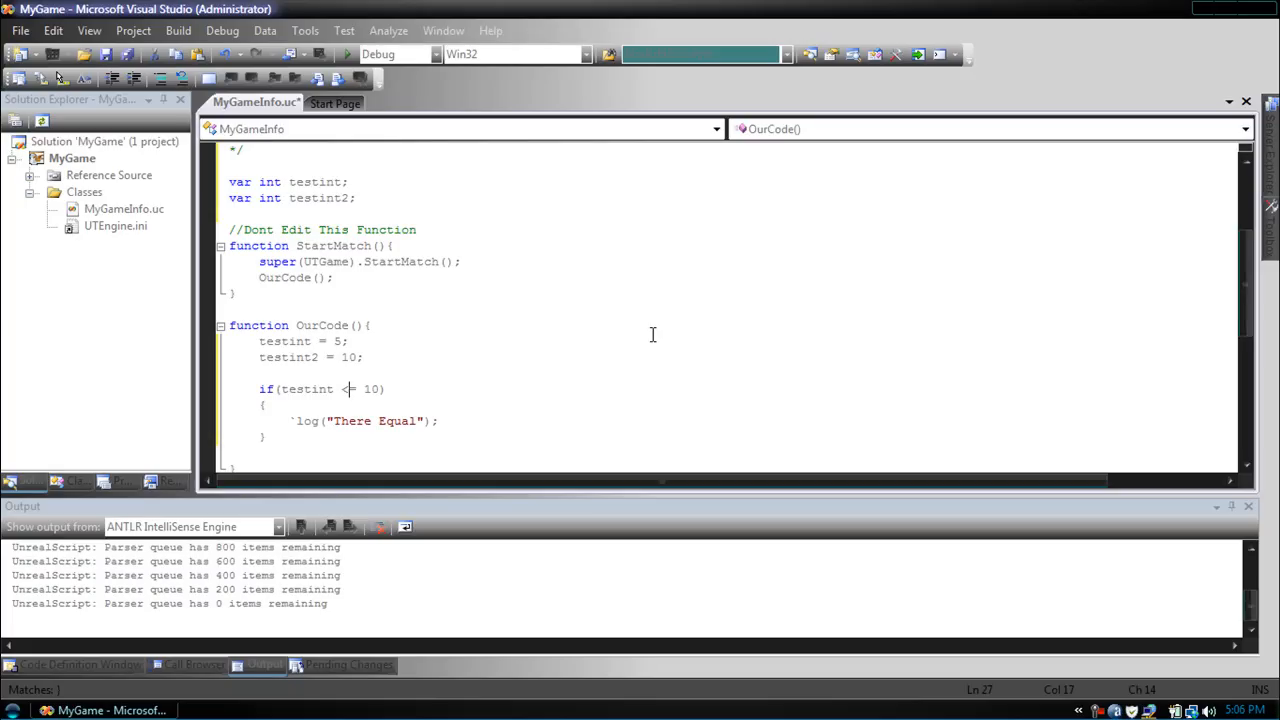
- Extend the condition to (testint <= 10) && (testint < 8)
text(=)
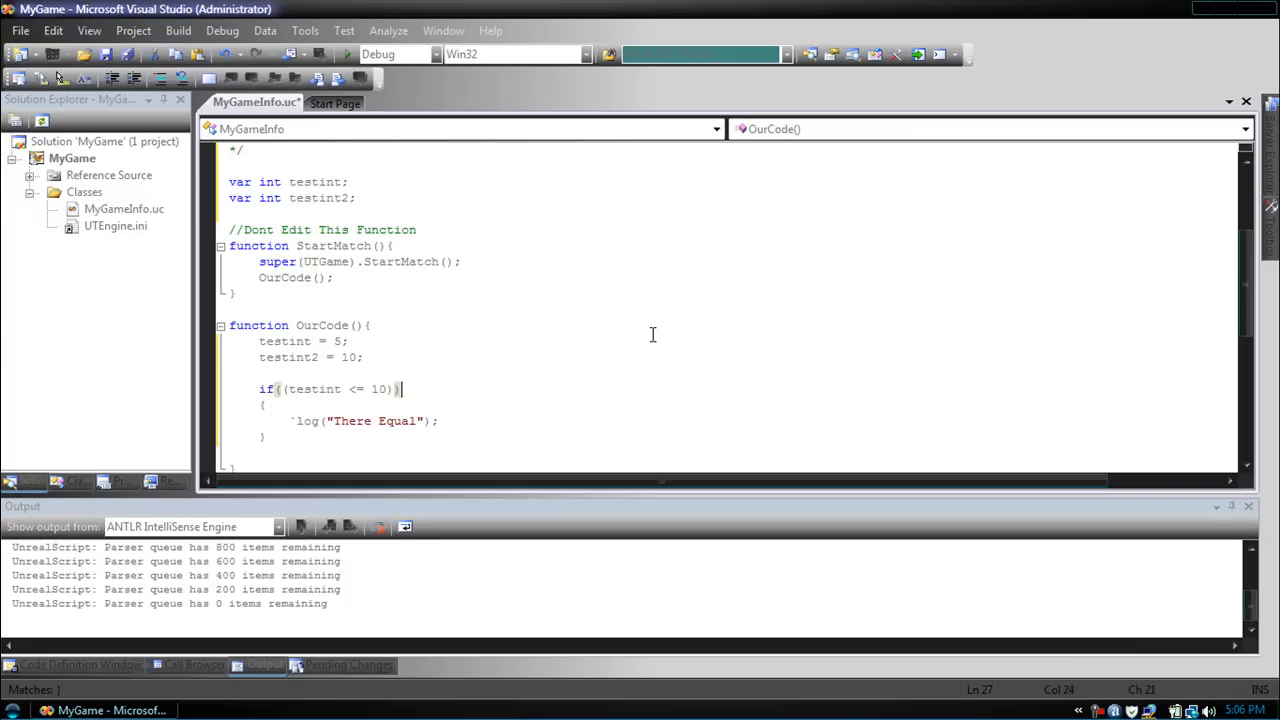
text(&&testint)
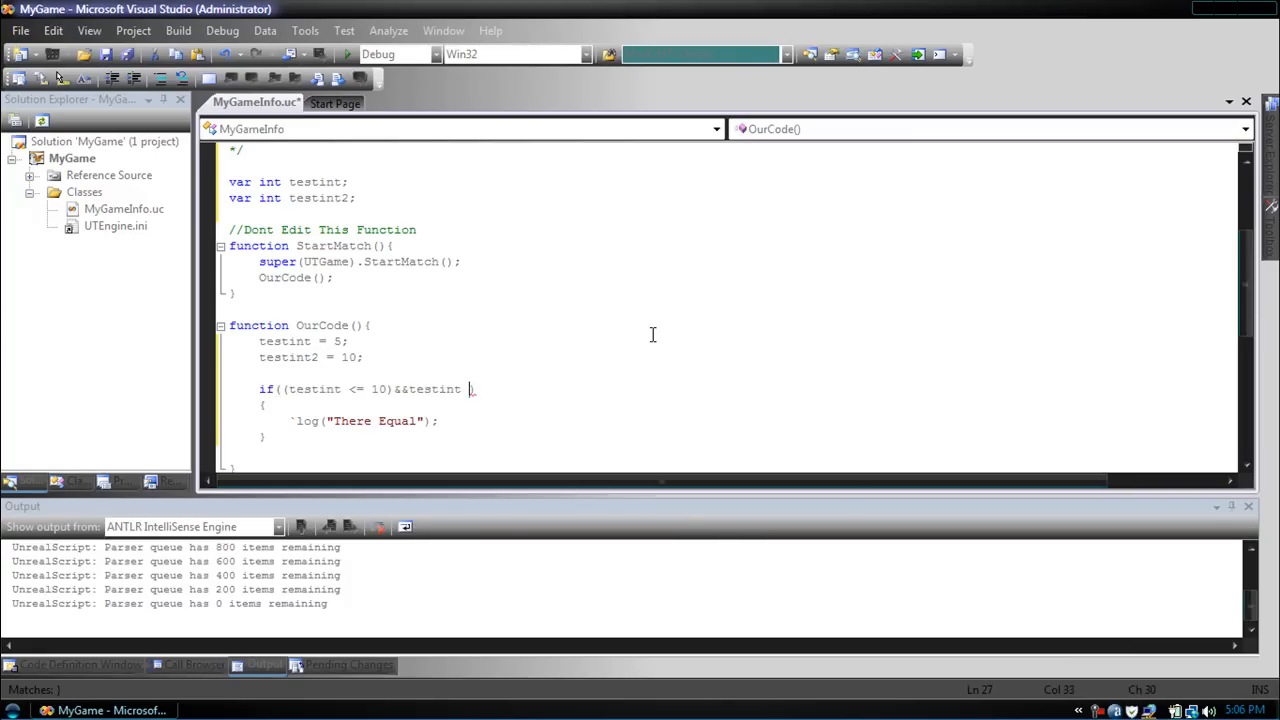
text(<)
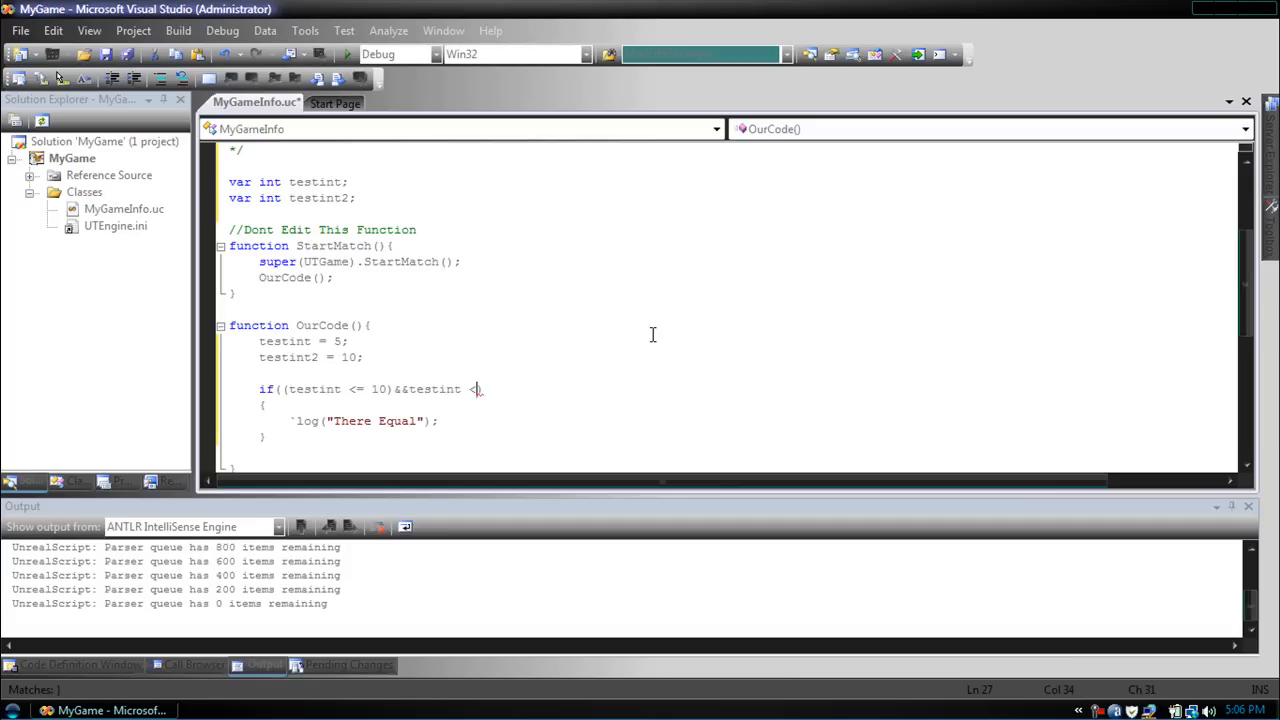
text(" ")
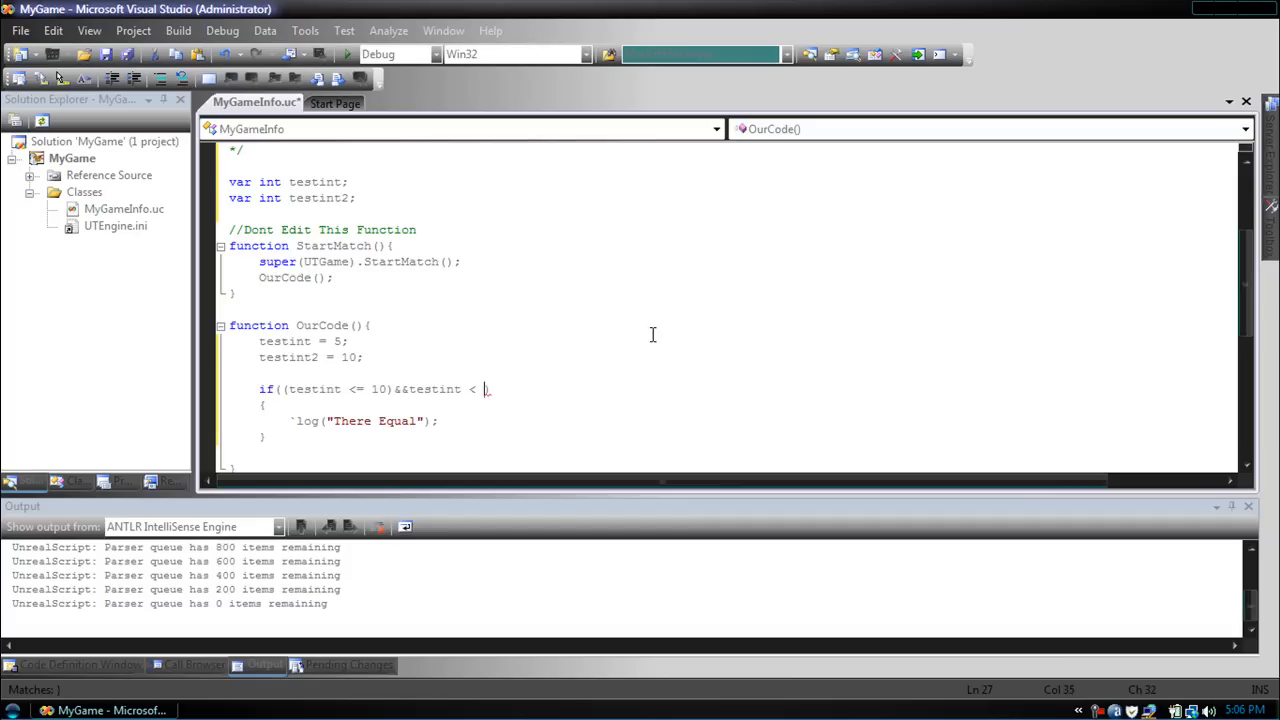
text(8))
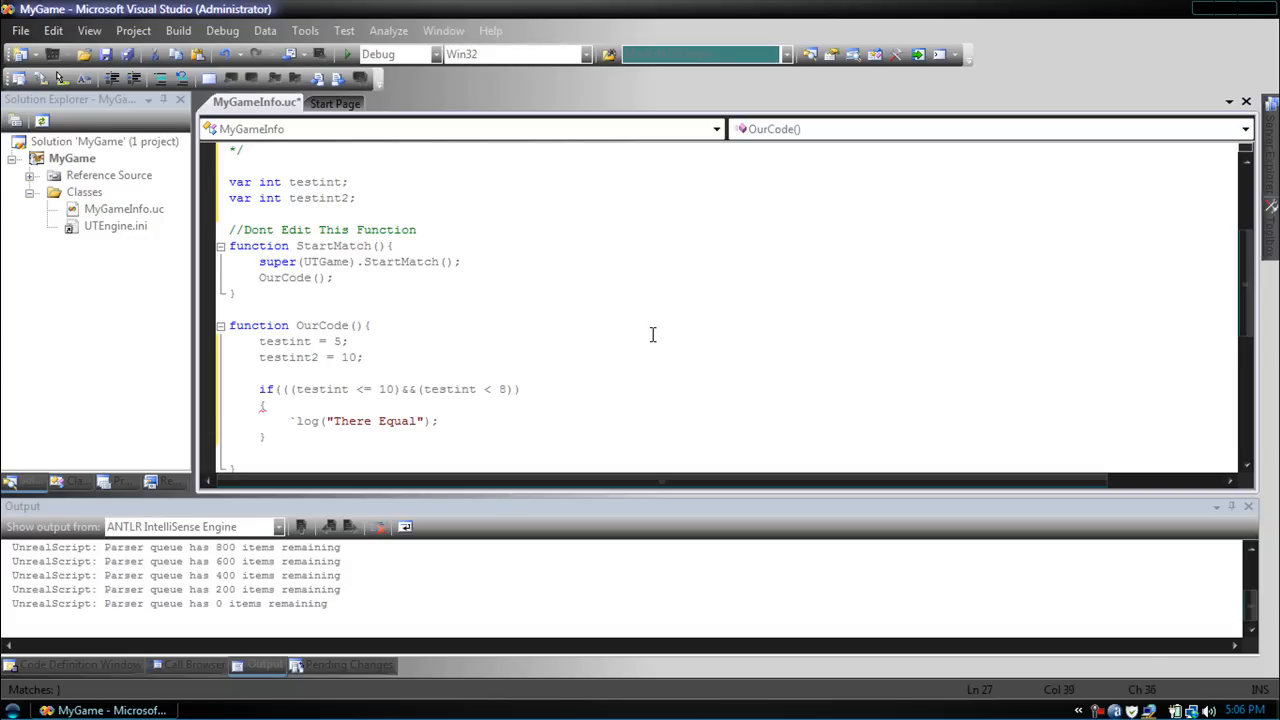
- Append && testint2 >= 10 to the condition
text())
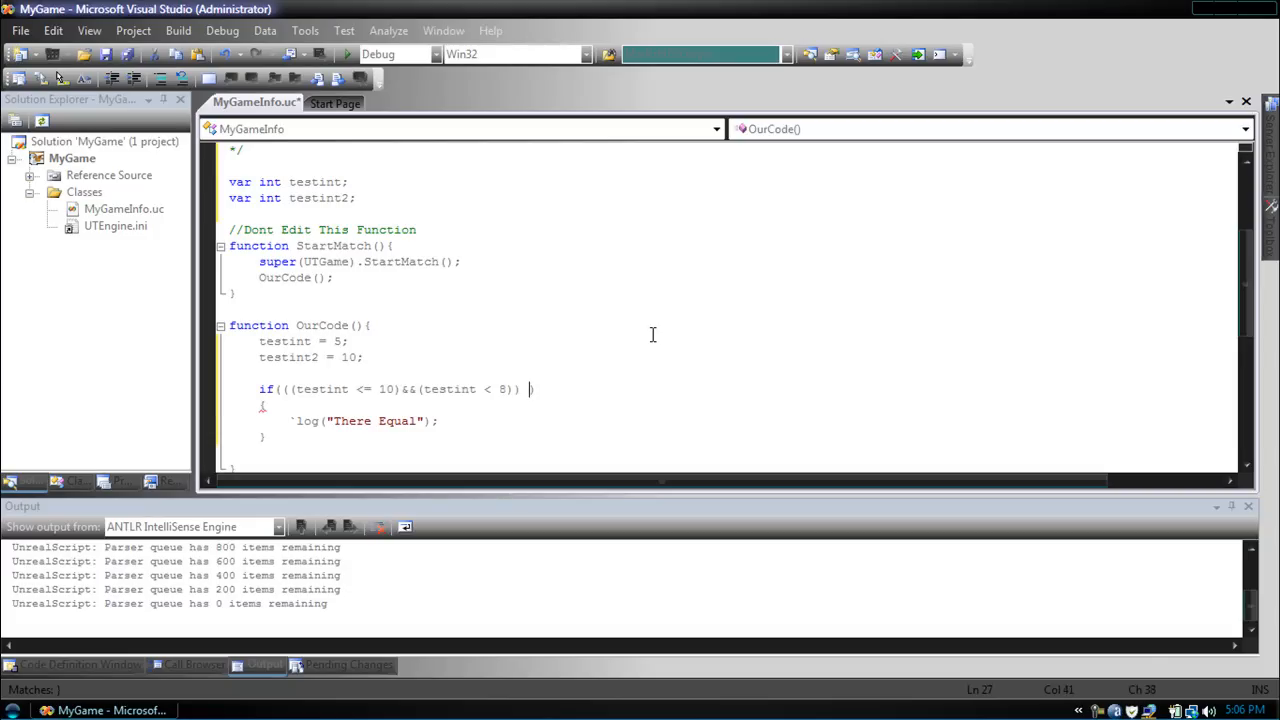
text(&&)
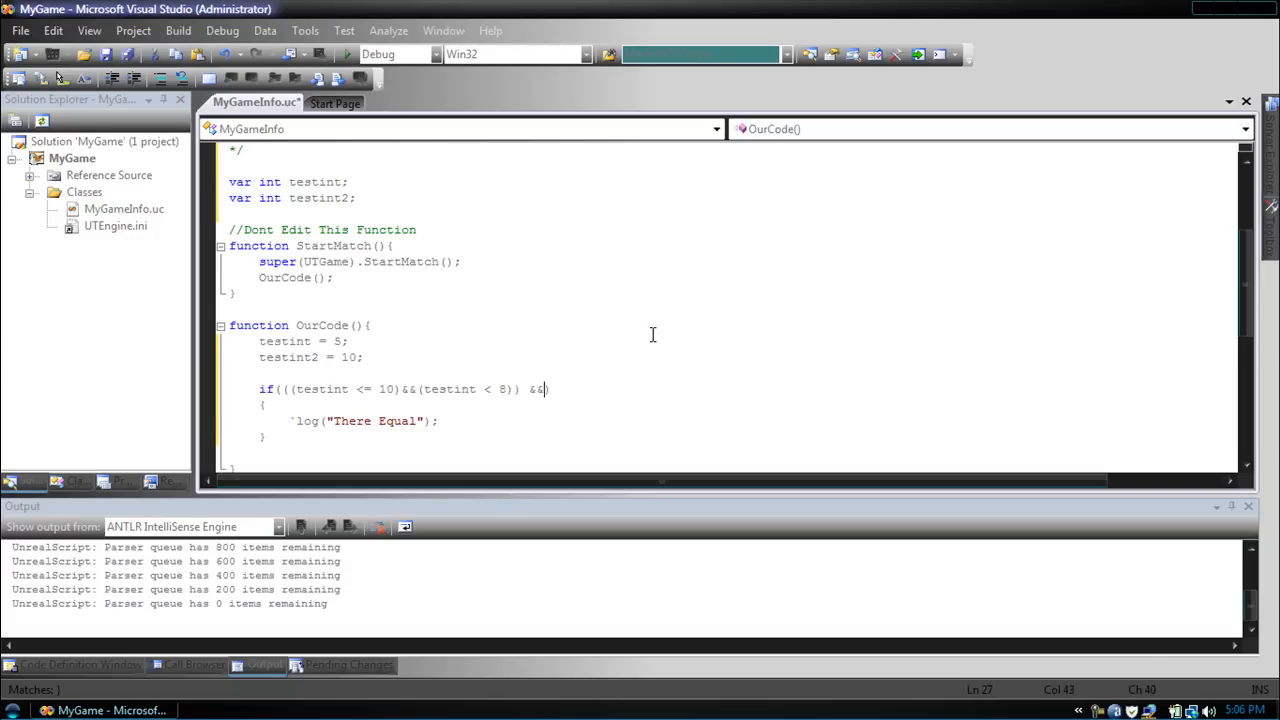
text(testint2)
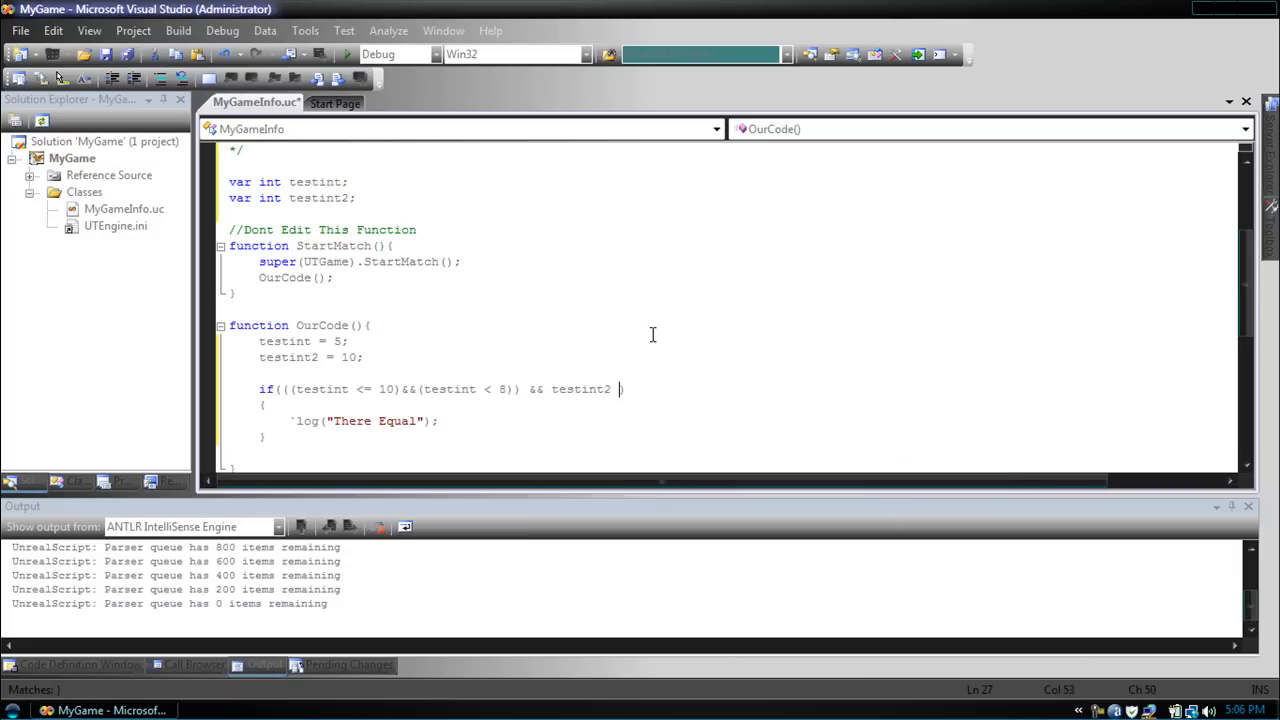
text(>= 10)
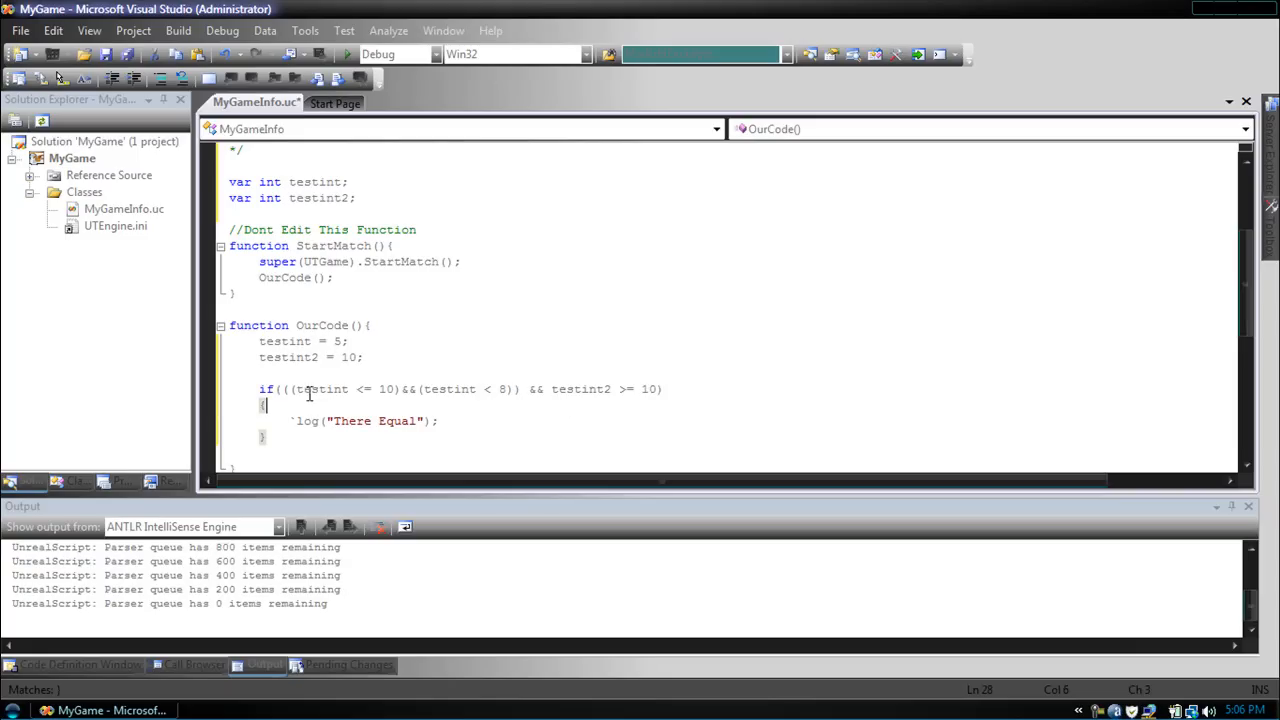
- Highlight testint in the first comparison and then deselect it
double_click(322, 388)
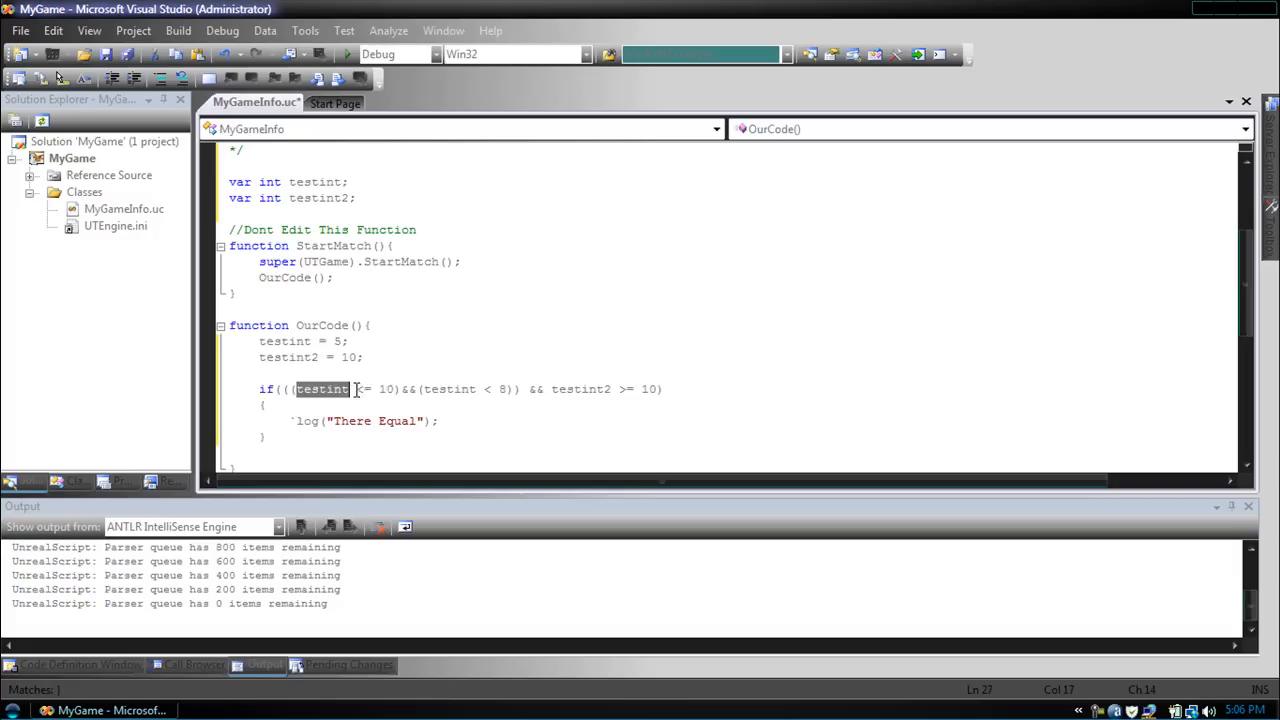
click(422, 388)
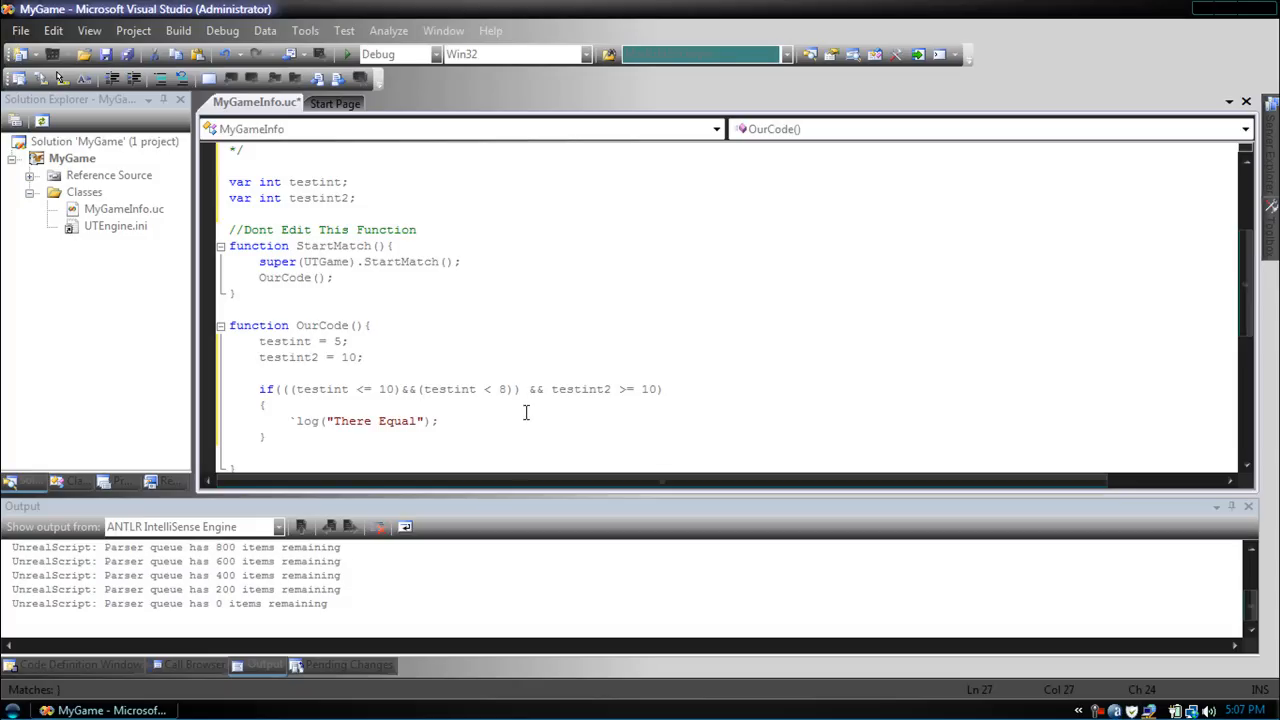
mouse_move(472, 404)
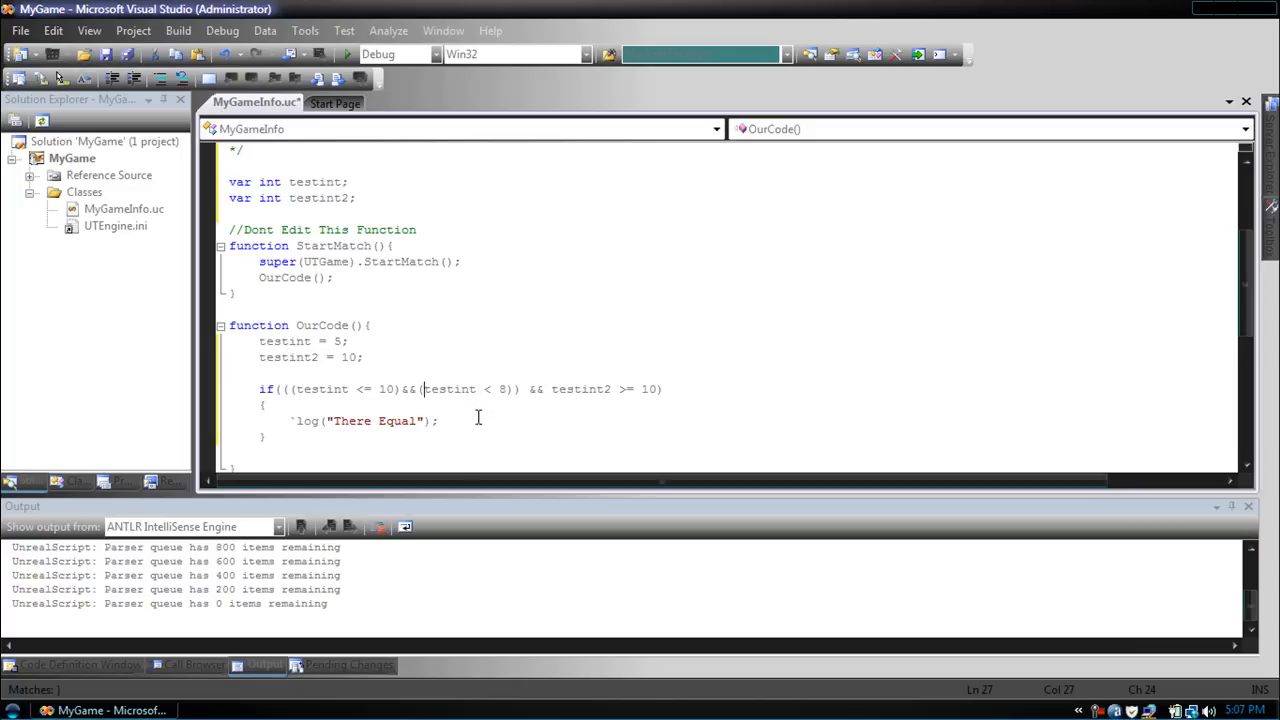
mouse_move(472, 410)
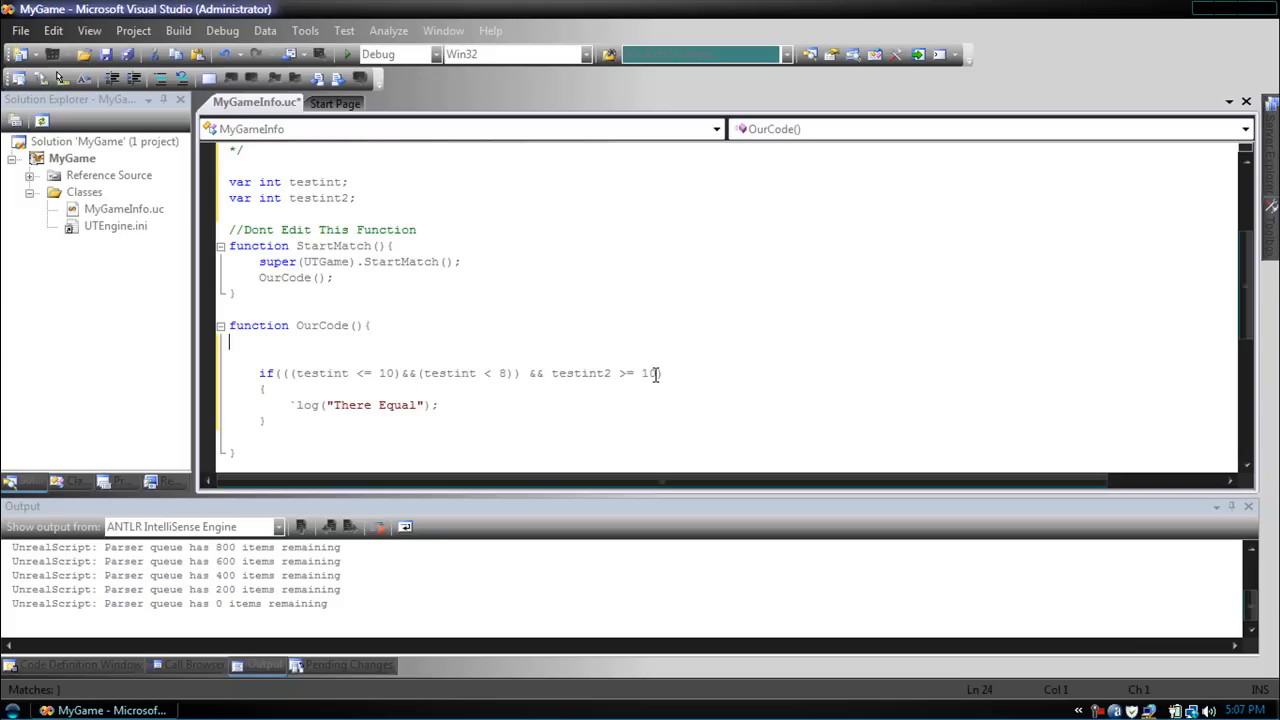
- Restore testint = 5; and make the first if compare testint > testint2
text(testint = 5;)
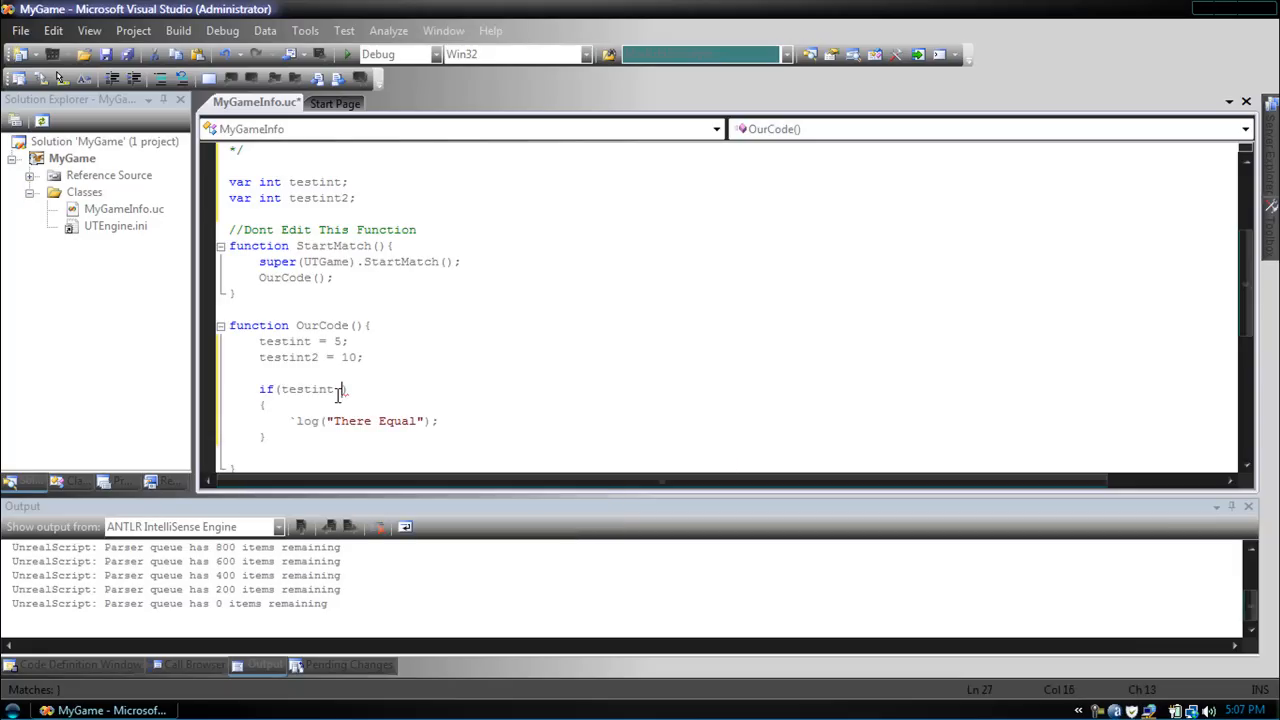
text(> testint2)
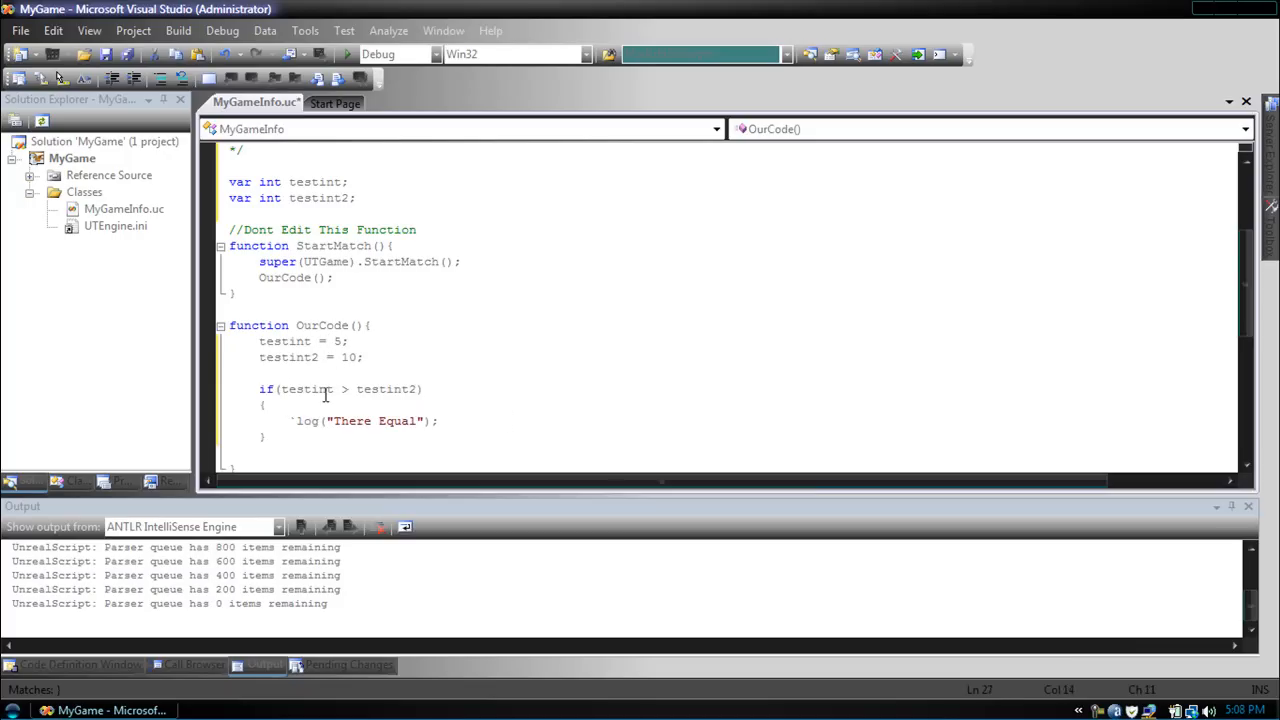
mouse_move(400, 400)
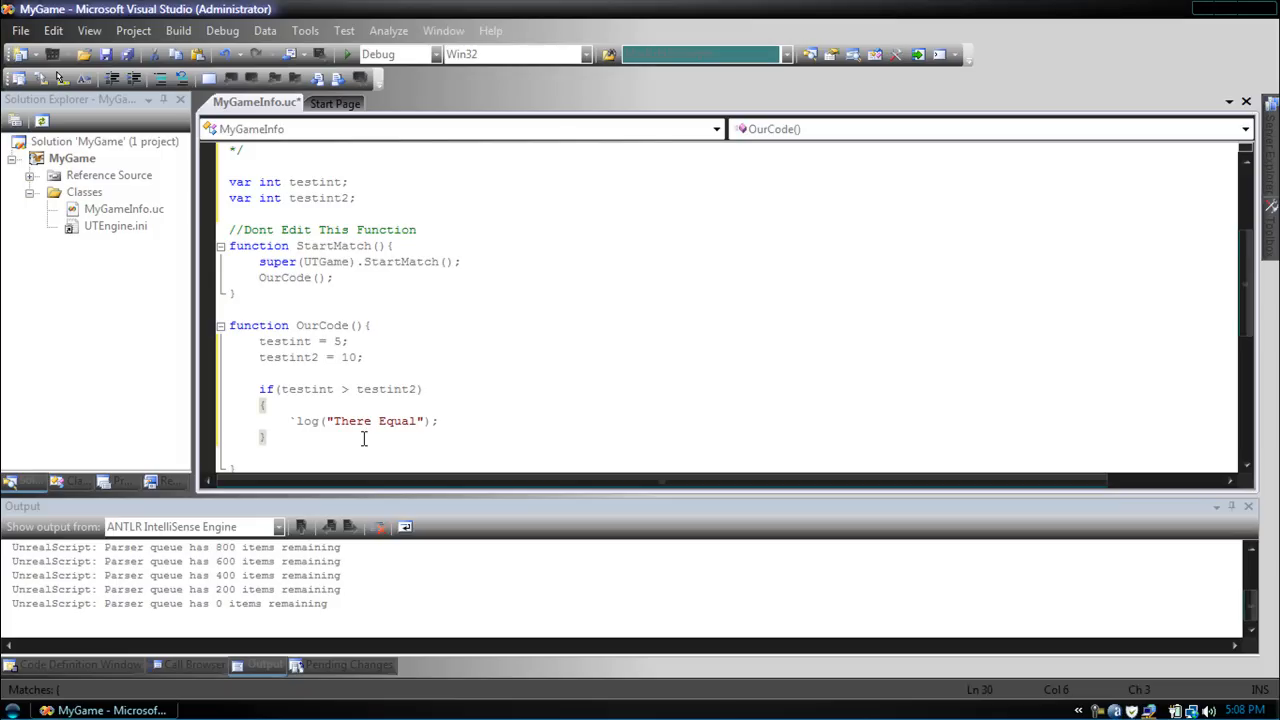
- Begin a second if (testint < testint2) block with an opening brace
text(if(testint)
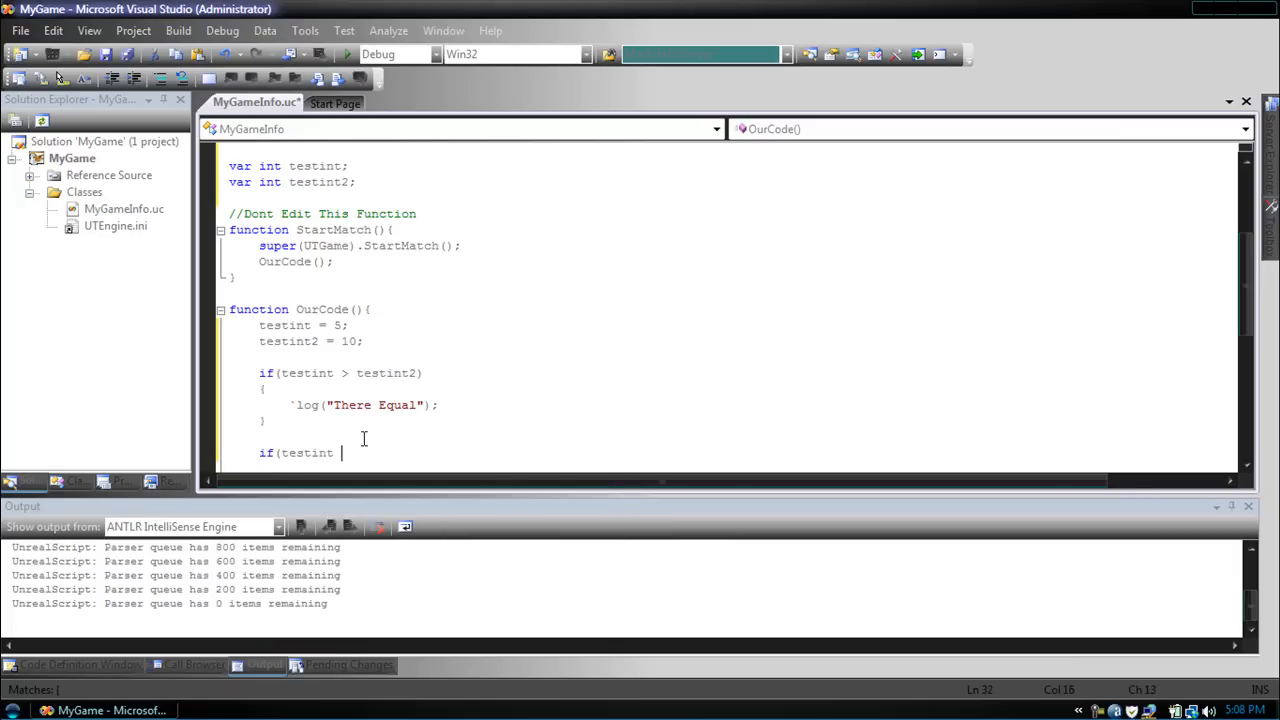
text(< testint2))
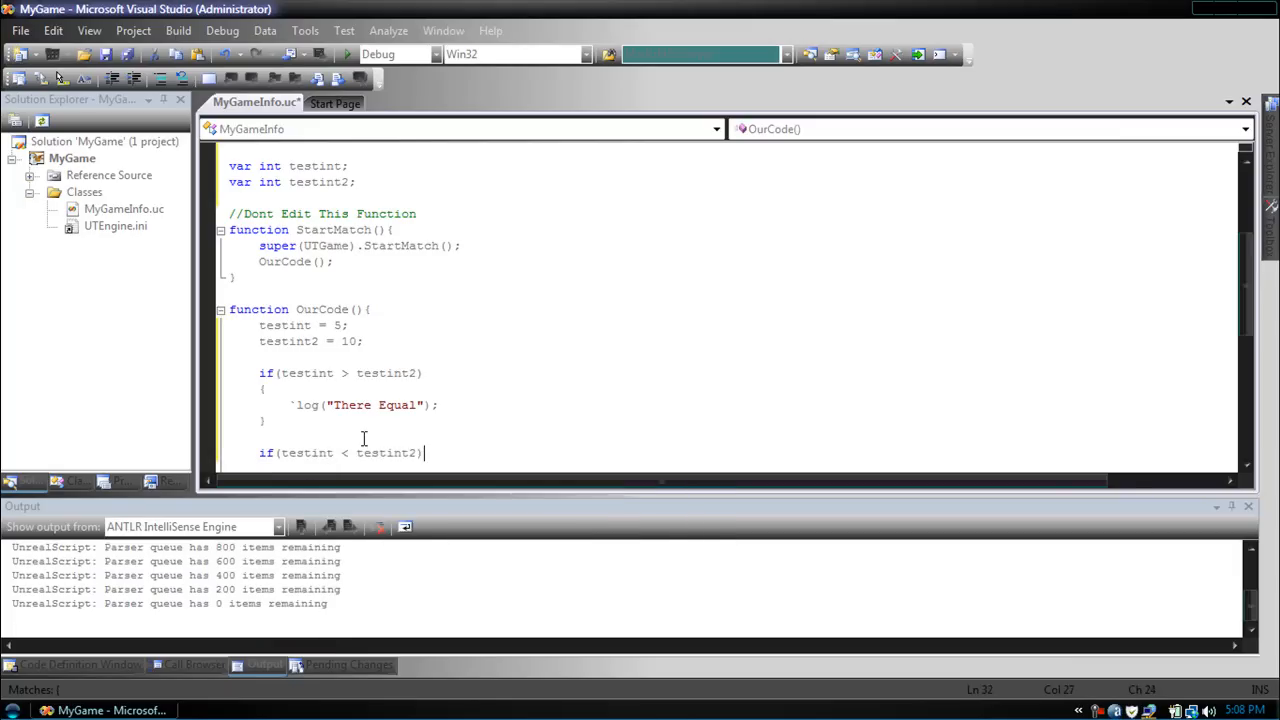
key(enter)
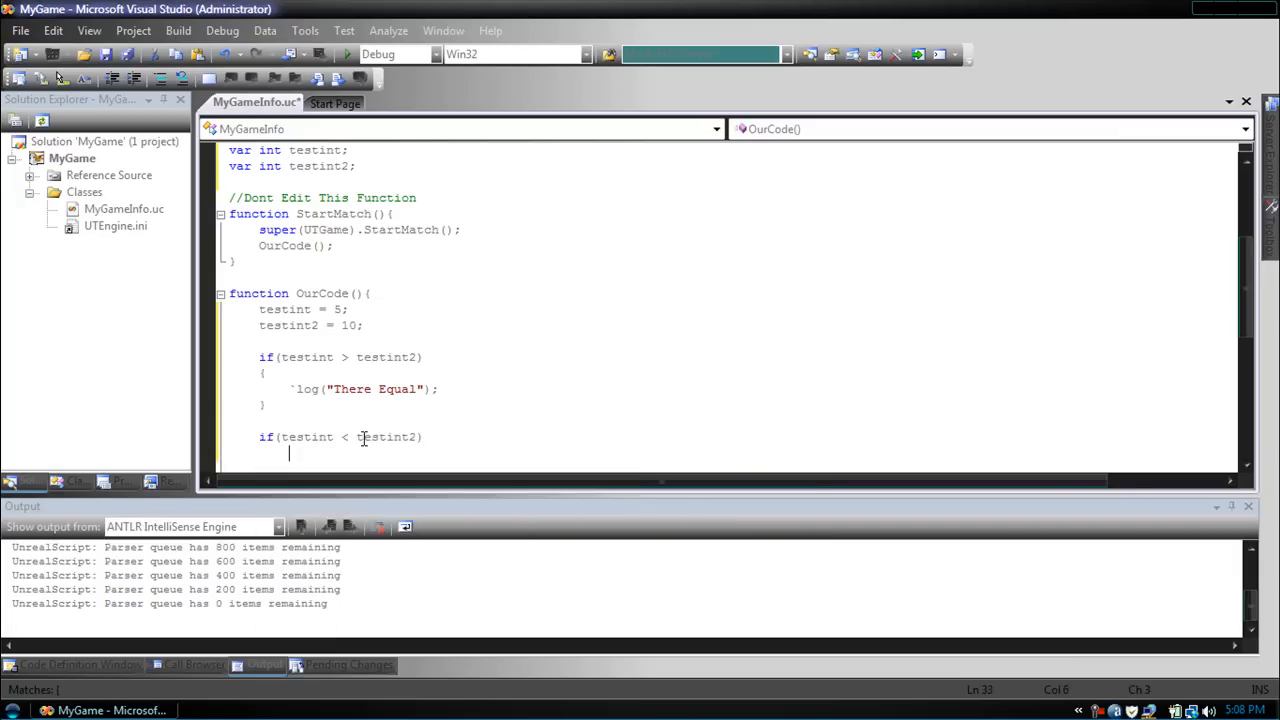
text({)
text(})
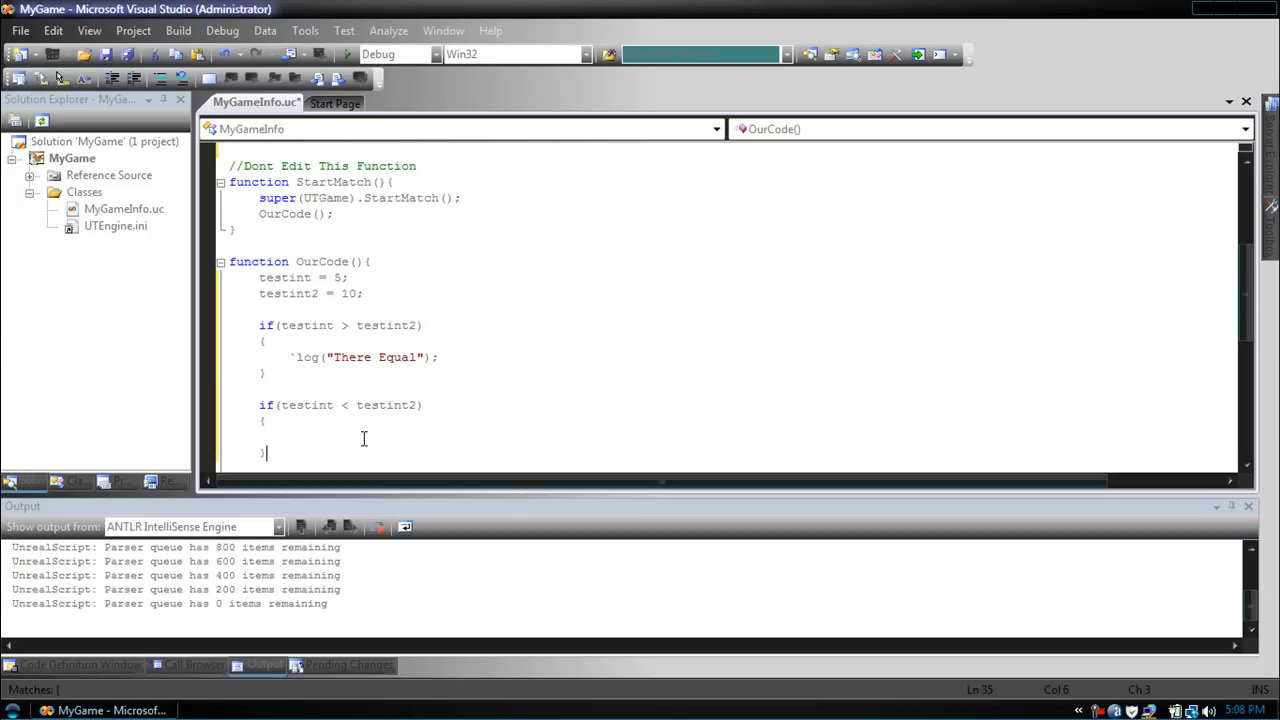
mouse_move(334, 448)
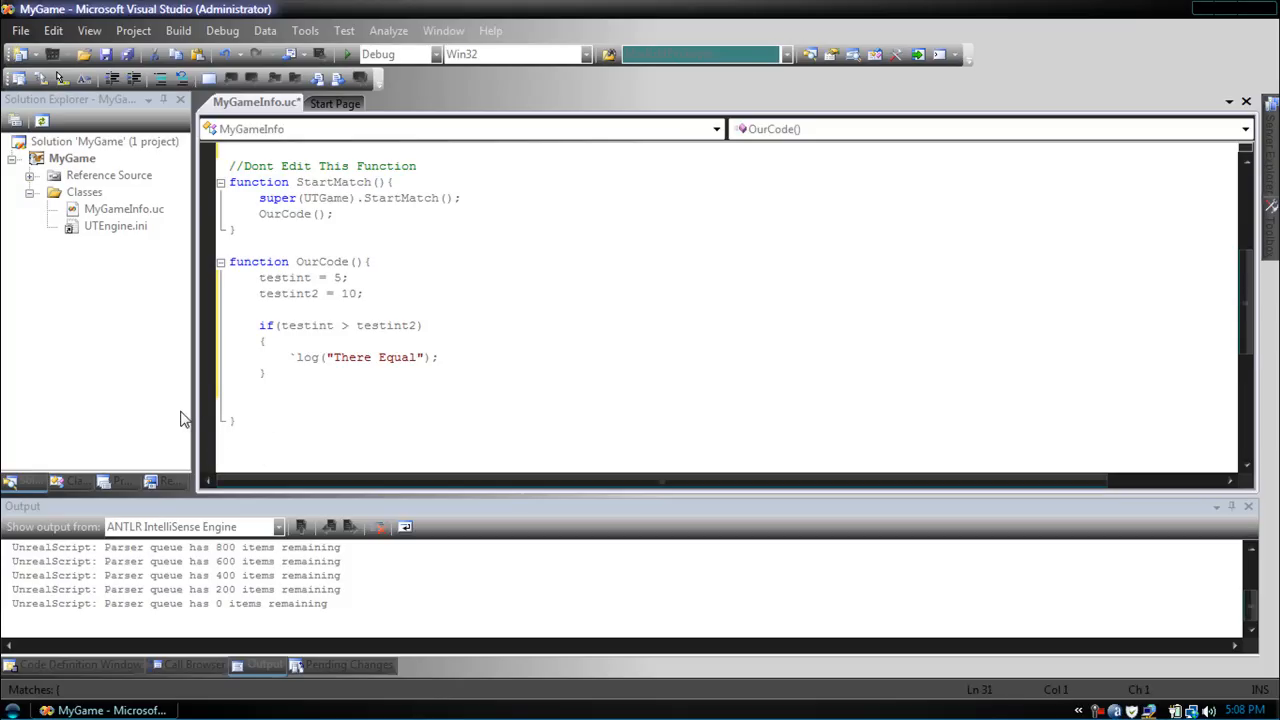
- Write an else branch and start its `log statement for "There not equal"
text(else)
text({)
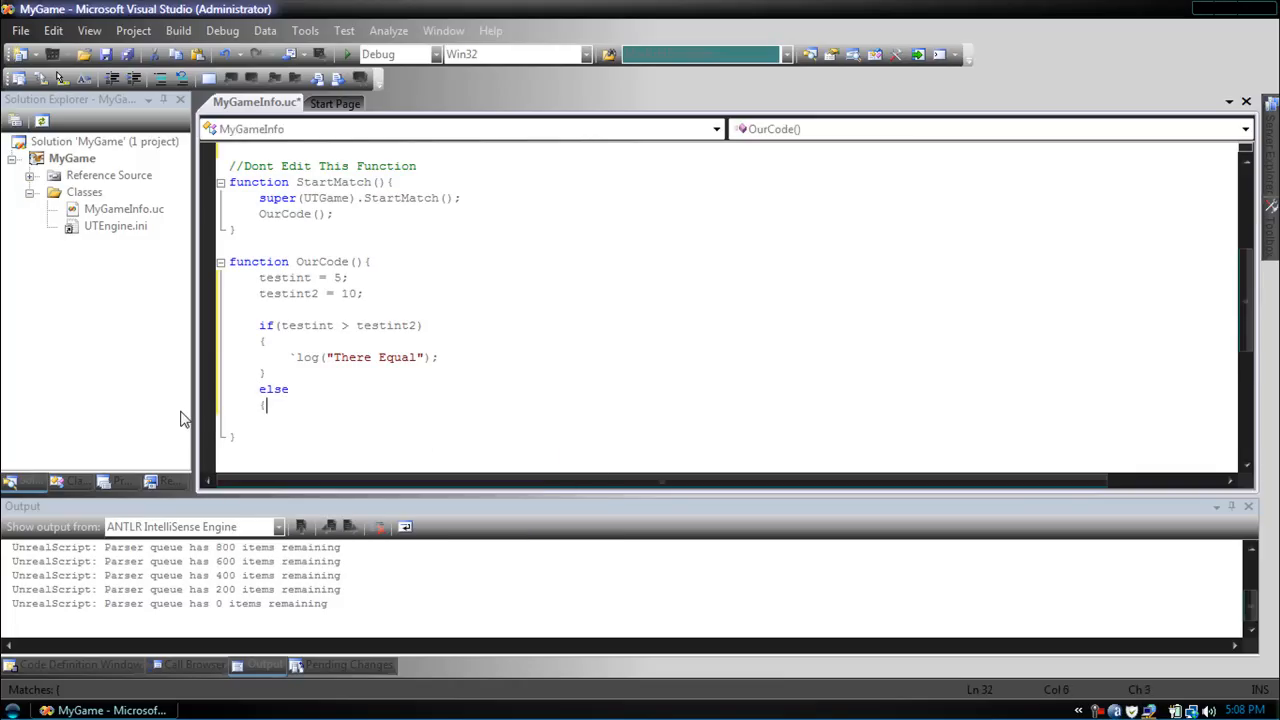
text(`log("There not equal");)
text(})
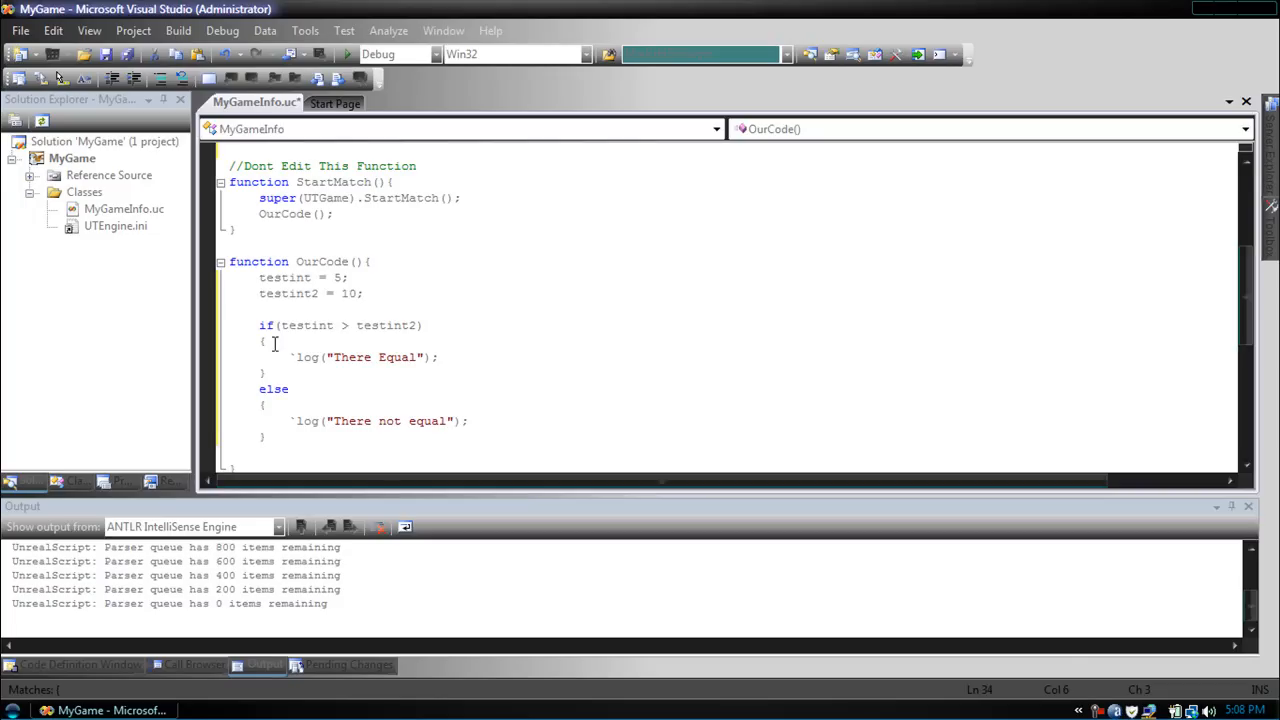
mouse_move(304, 324)
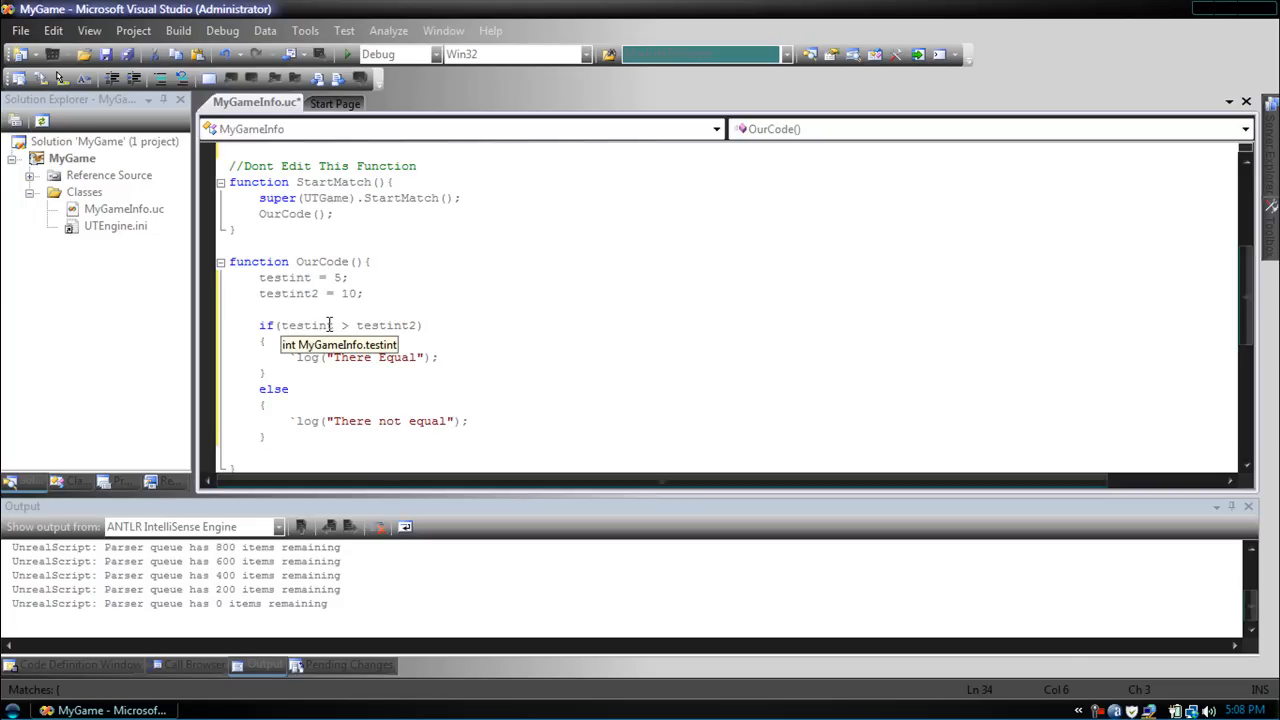
mouse_move(432, 336)
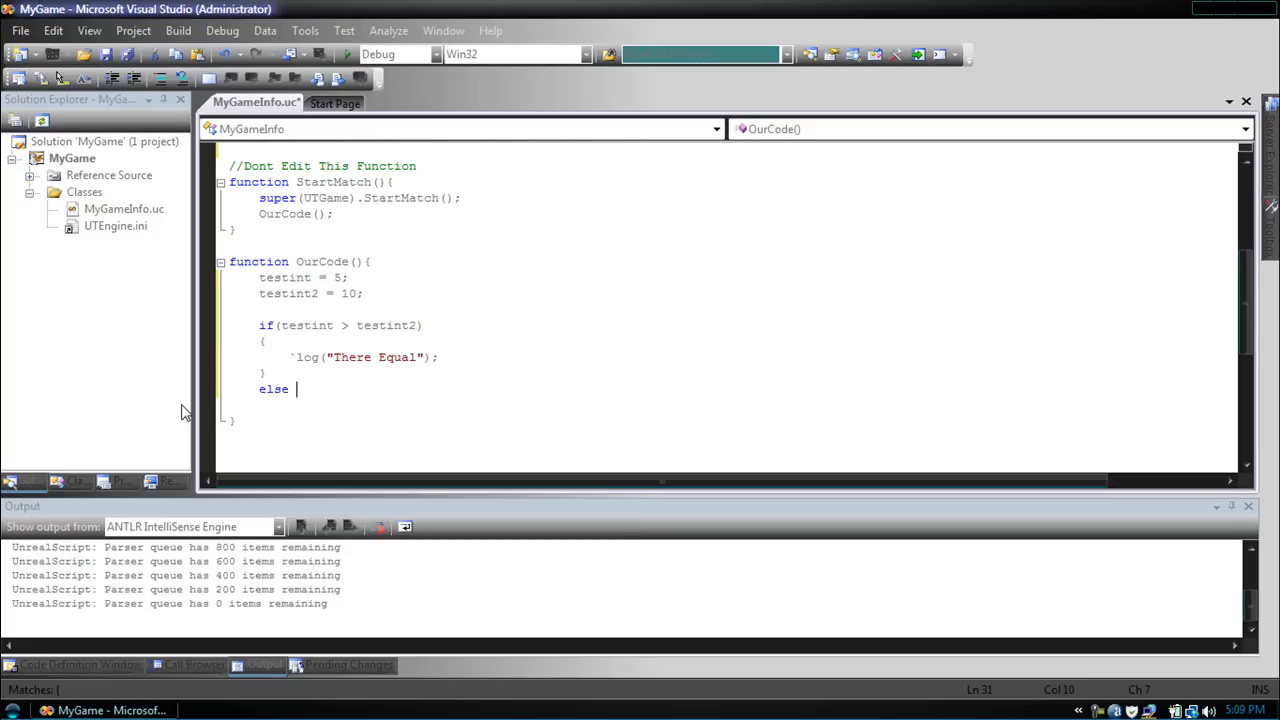
- Turn the else into else if(testint == 5) logging "Testint is equal to 5"
text(if)
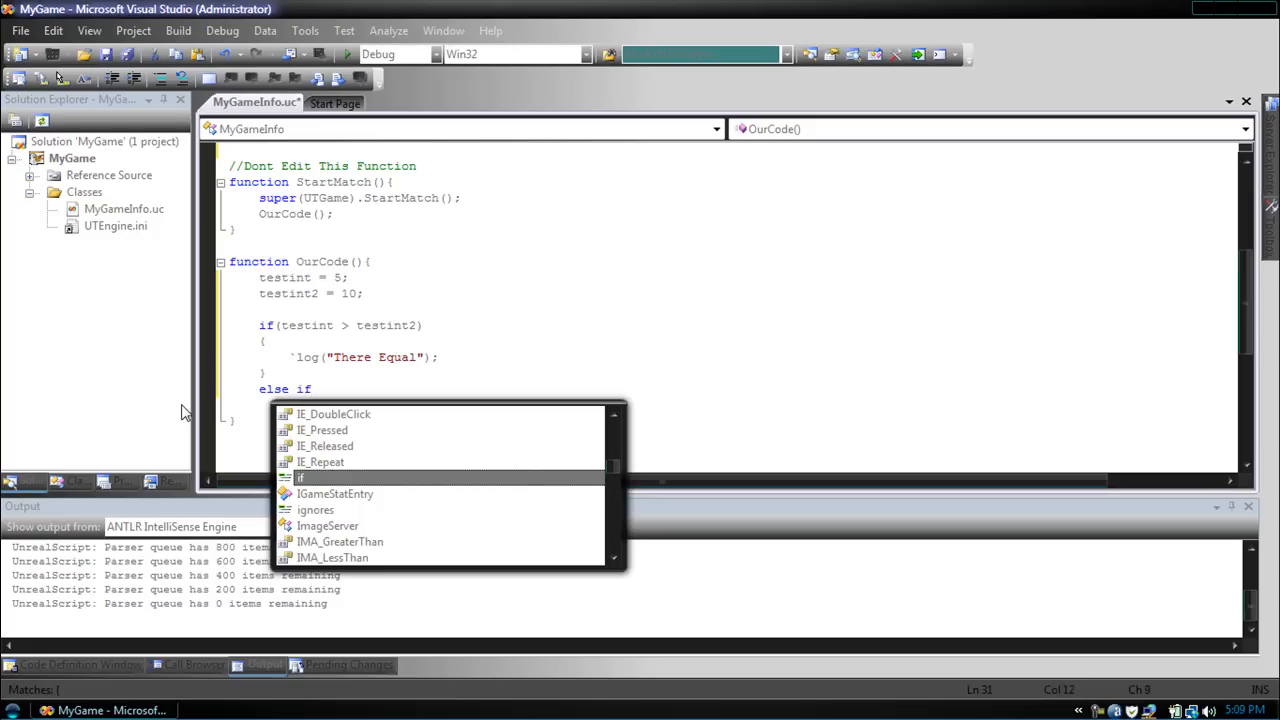
text(()
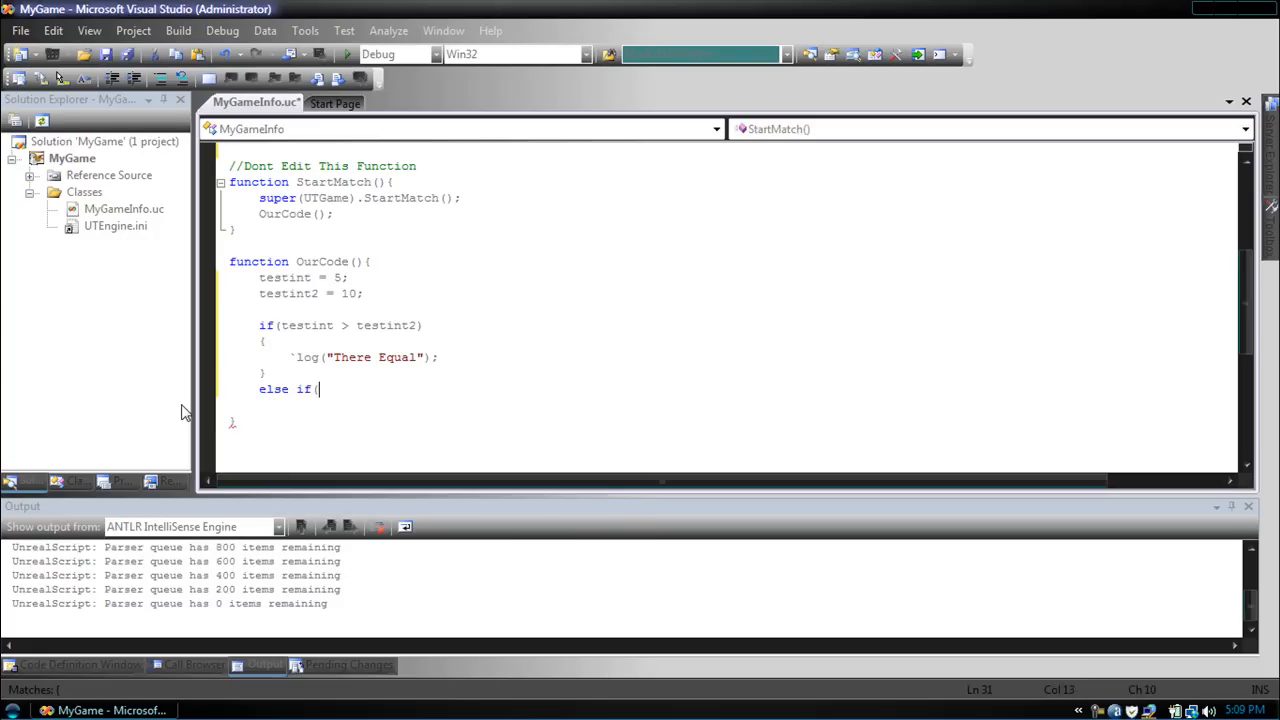
text(testint)
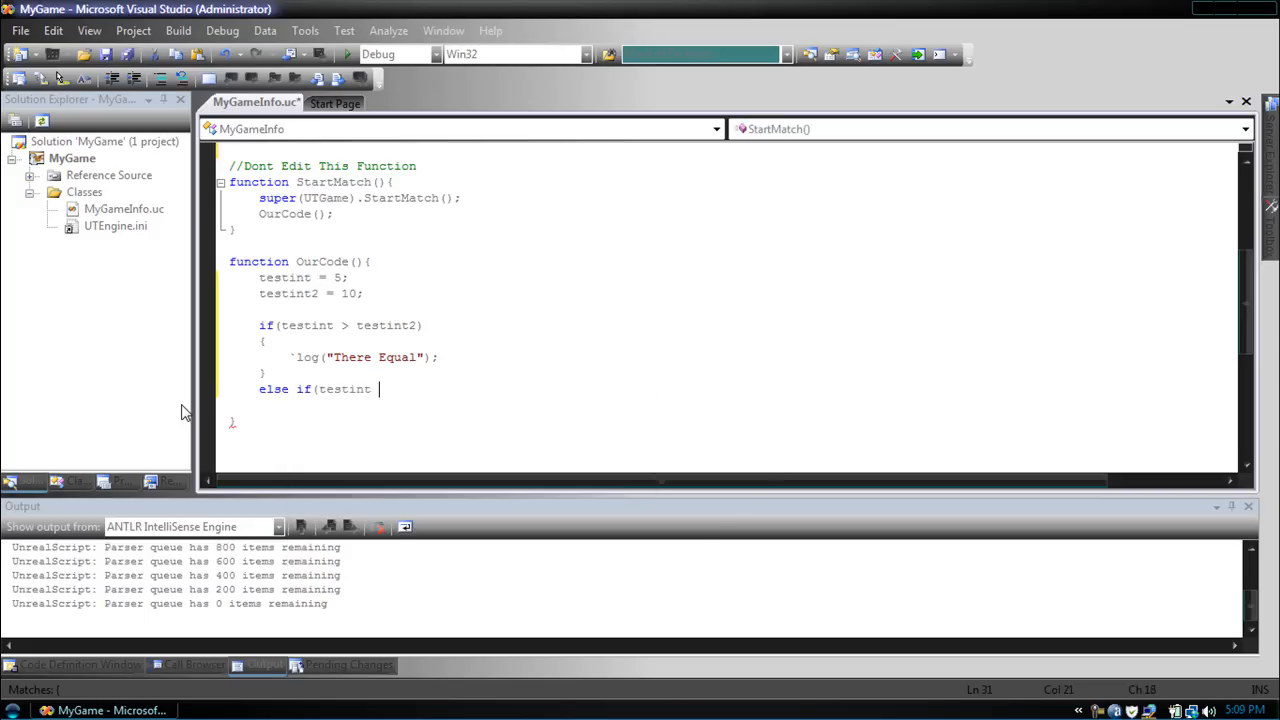
text(= 5))
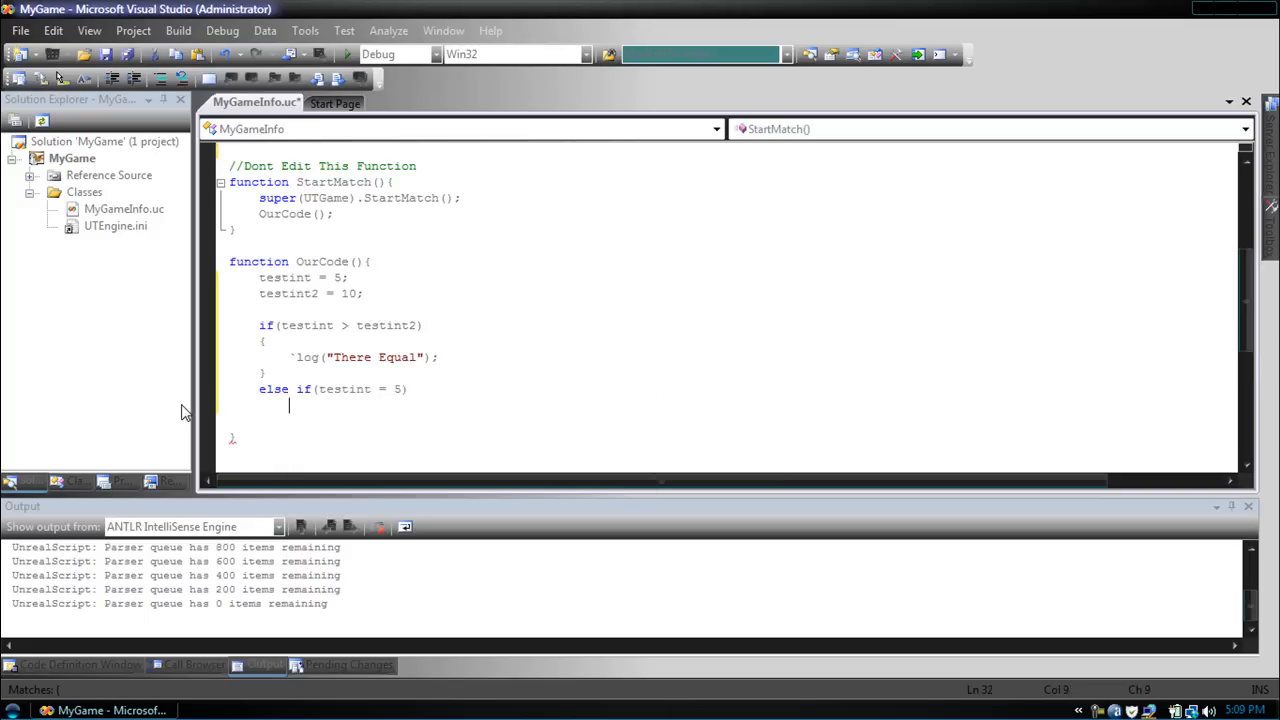
text({)
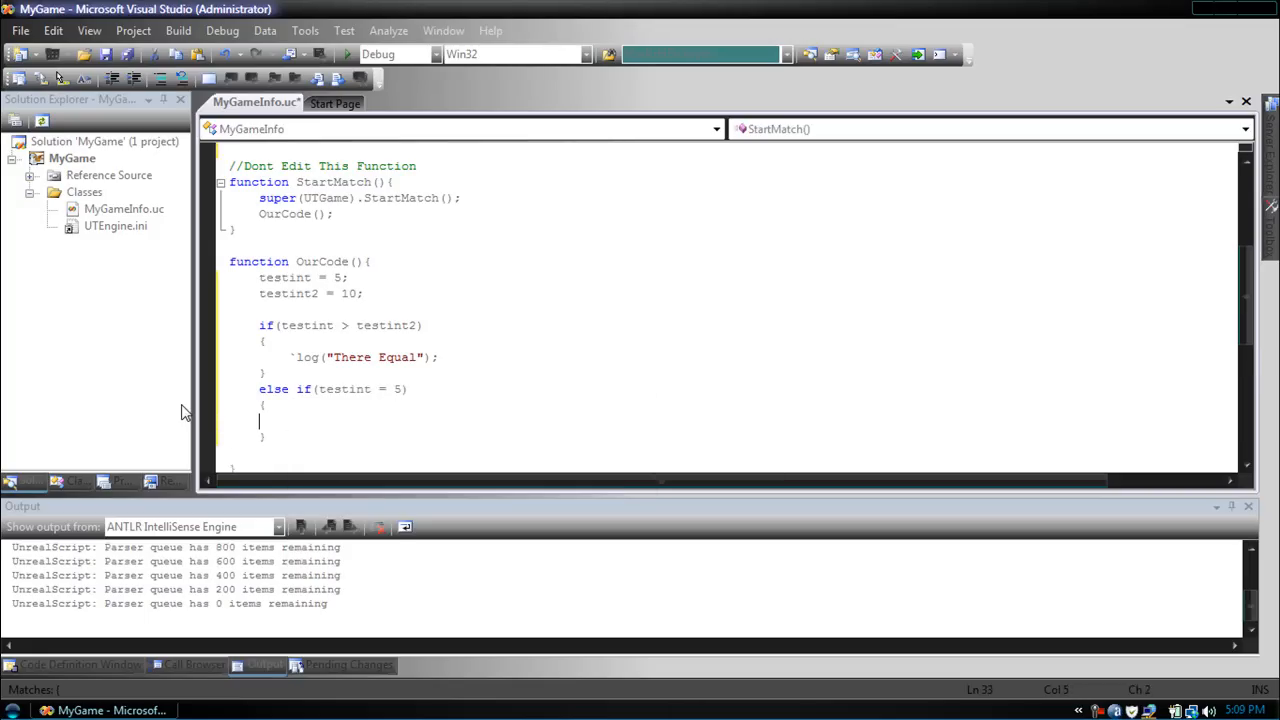
text(`log)
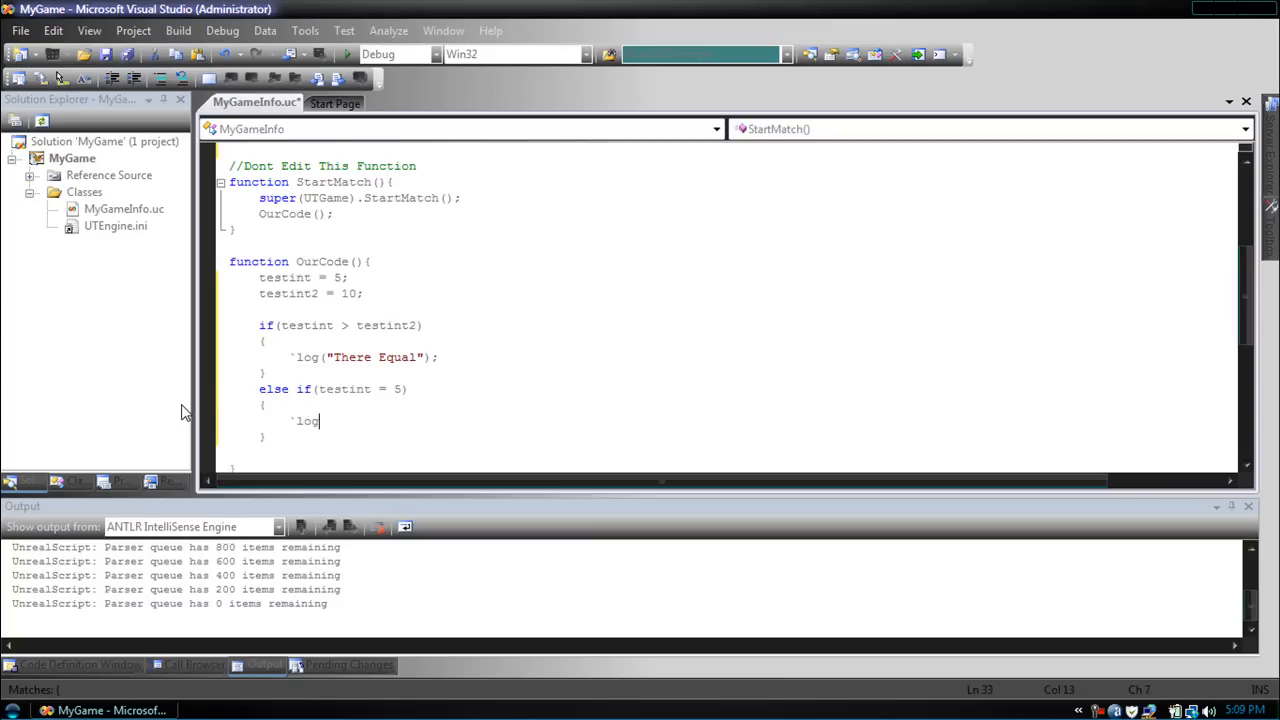
text(("Testint)
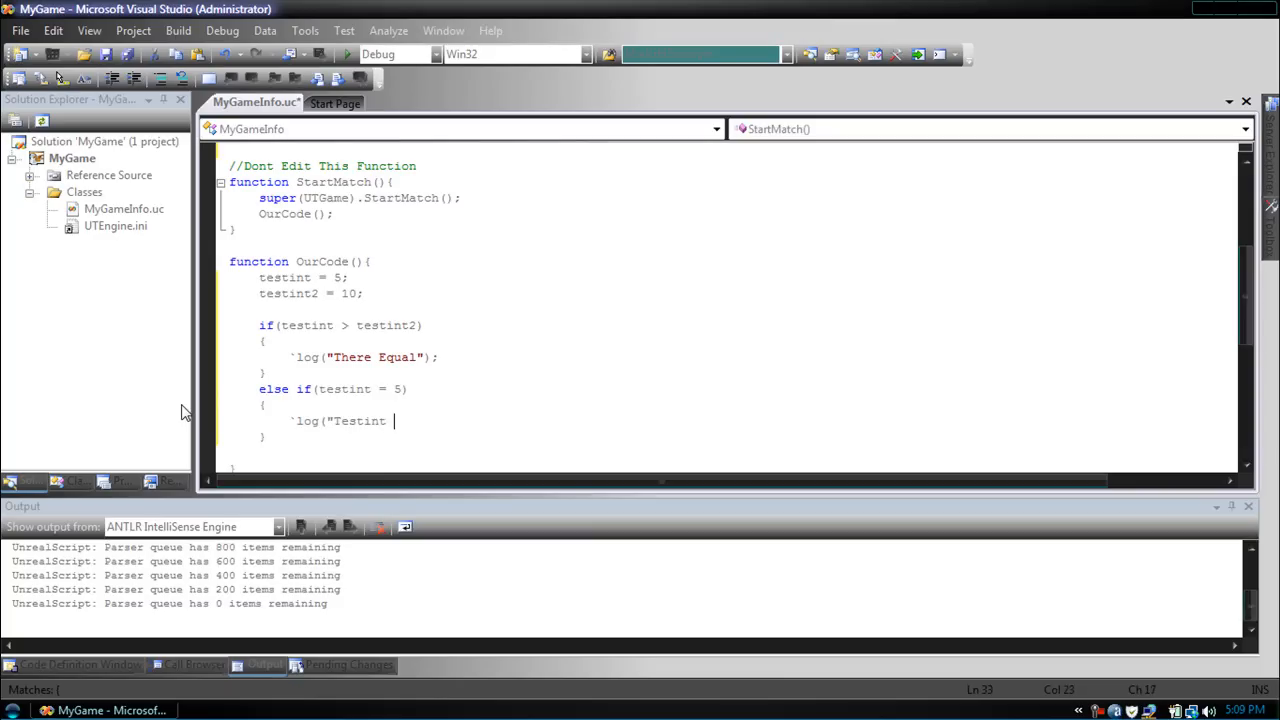
text(is equal to 5)
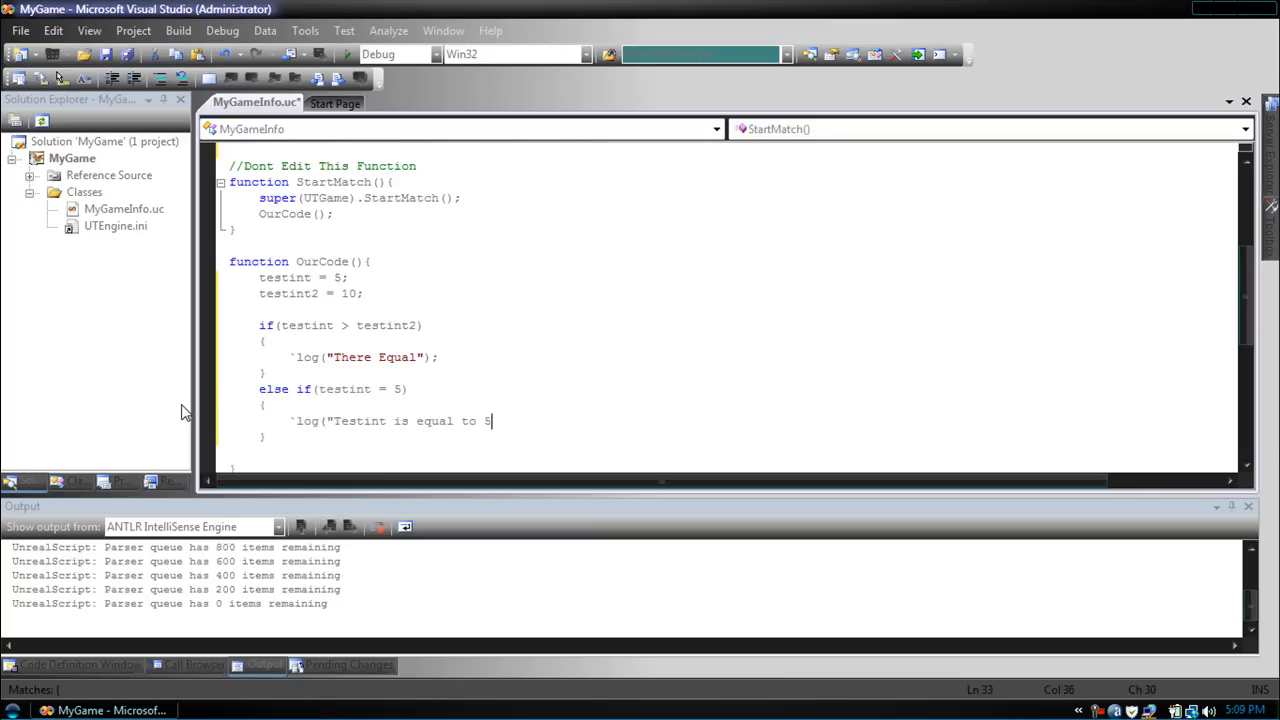
text(");)
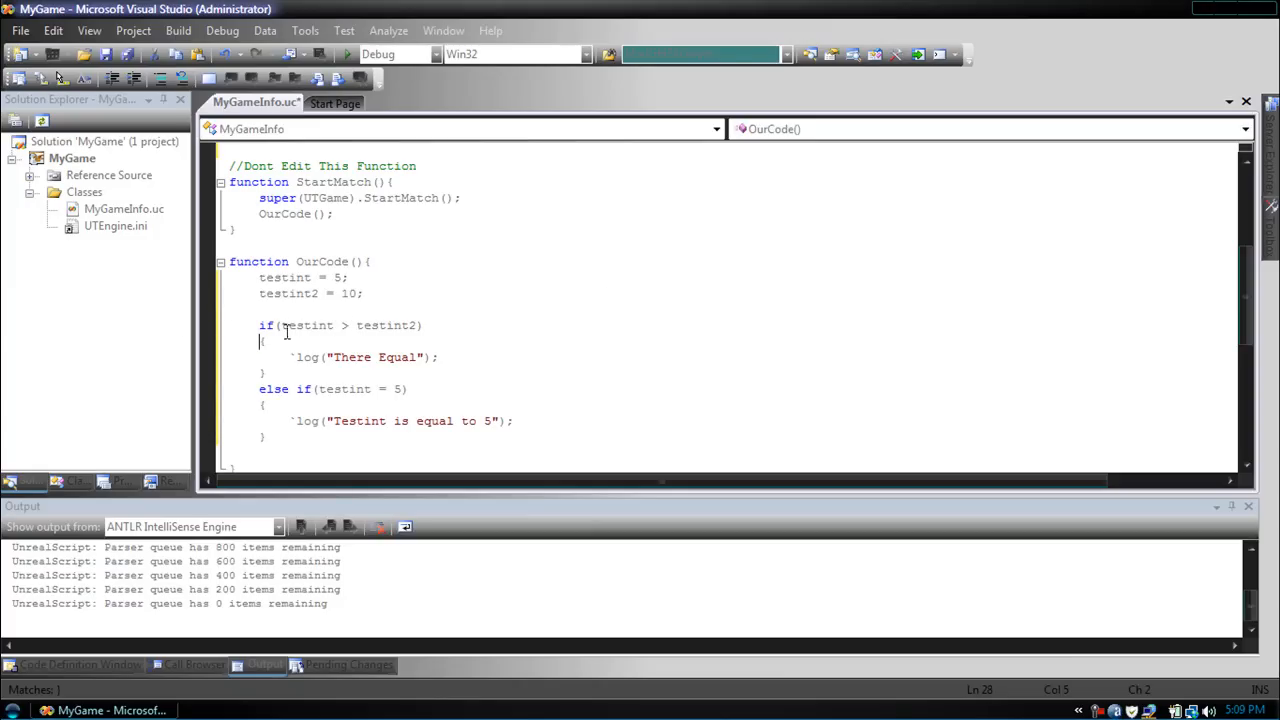
mouse_move(384, 324)
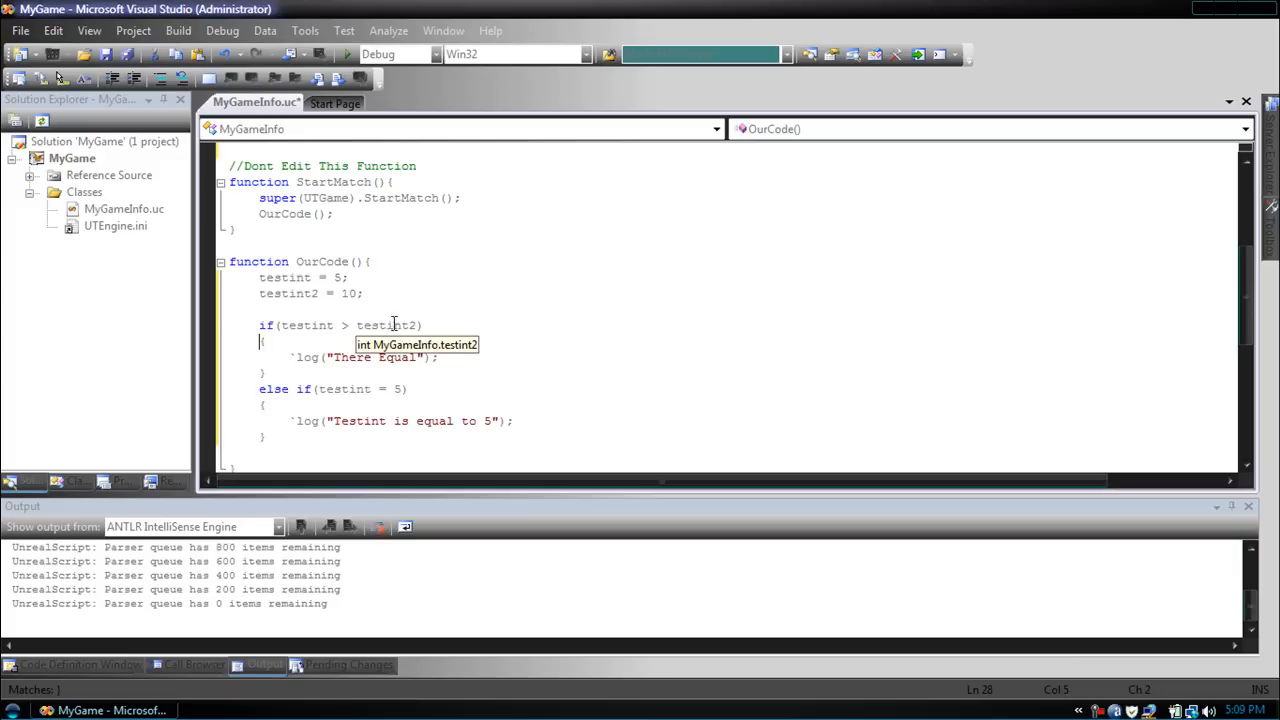
mouse_move(330, 324)
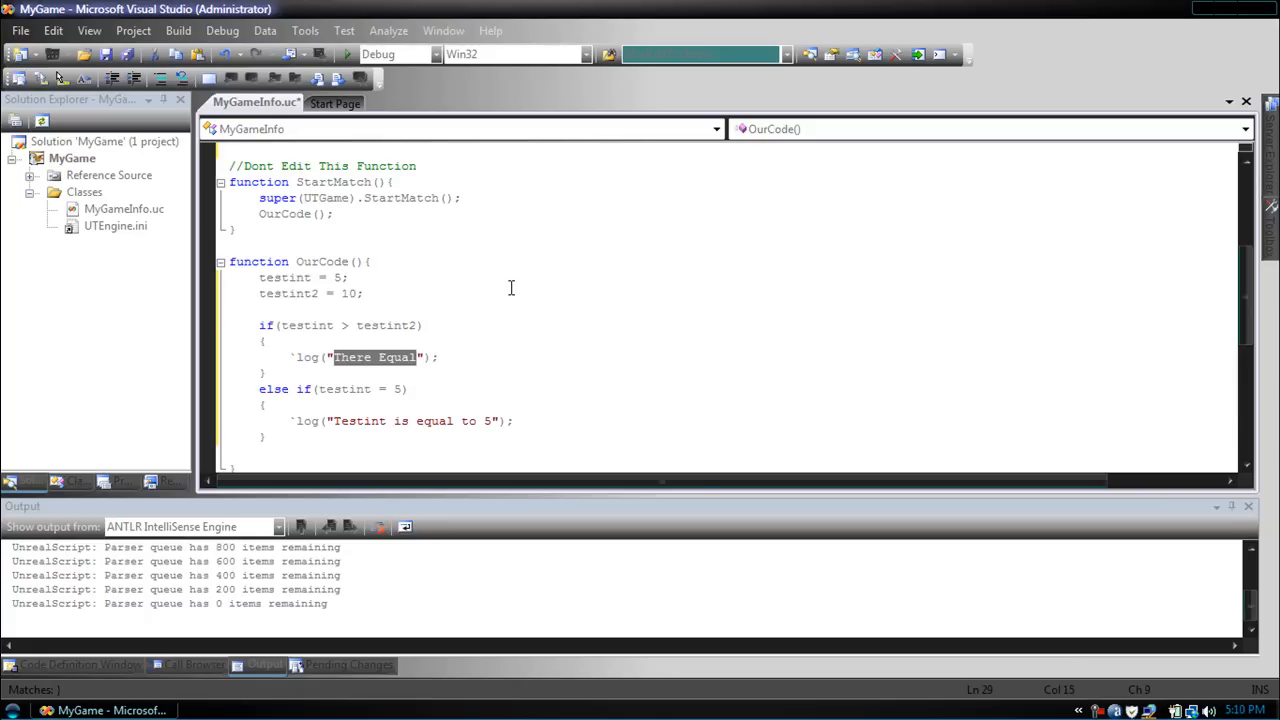
- Rewrite the first log message as "Testint is greater than 10" and select it
text(Testint is great)
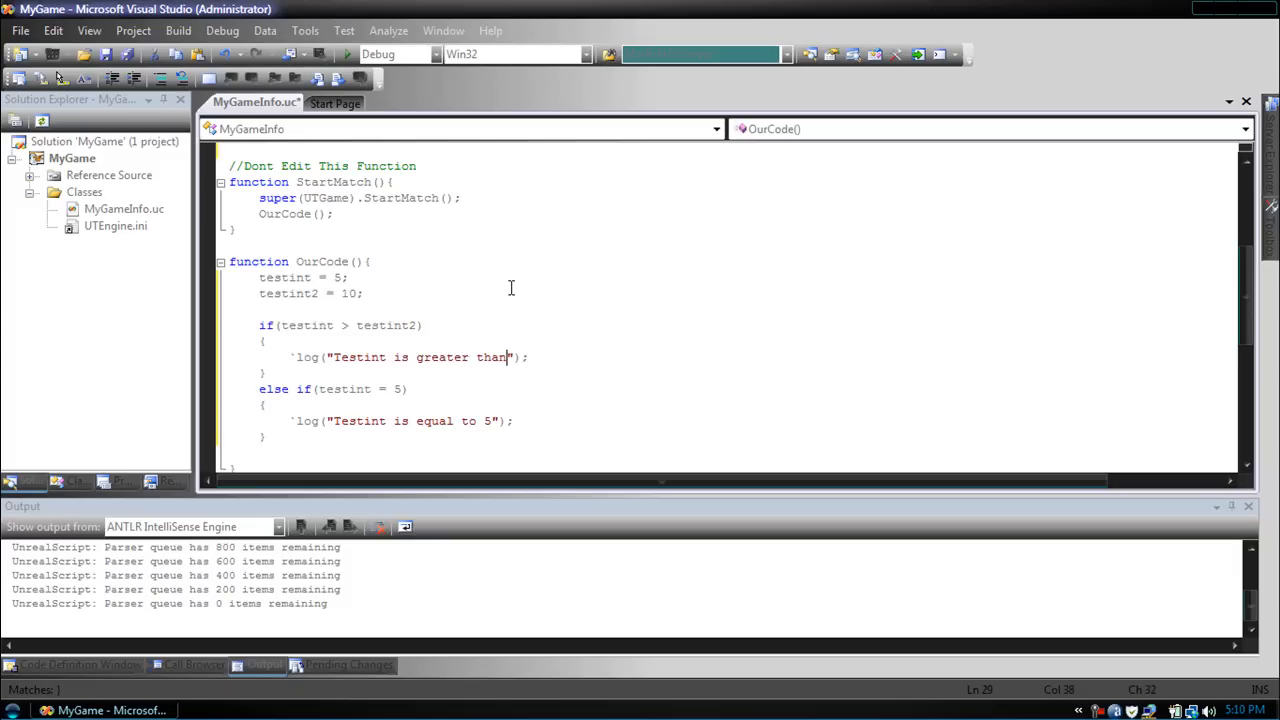
text(10)
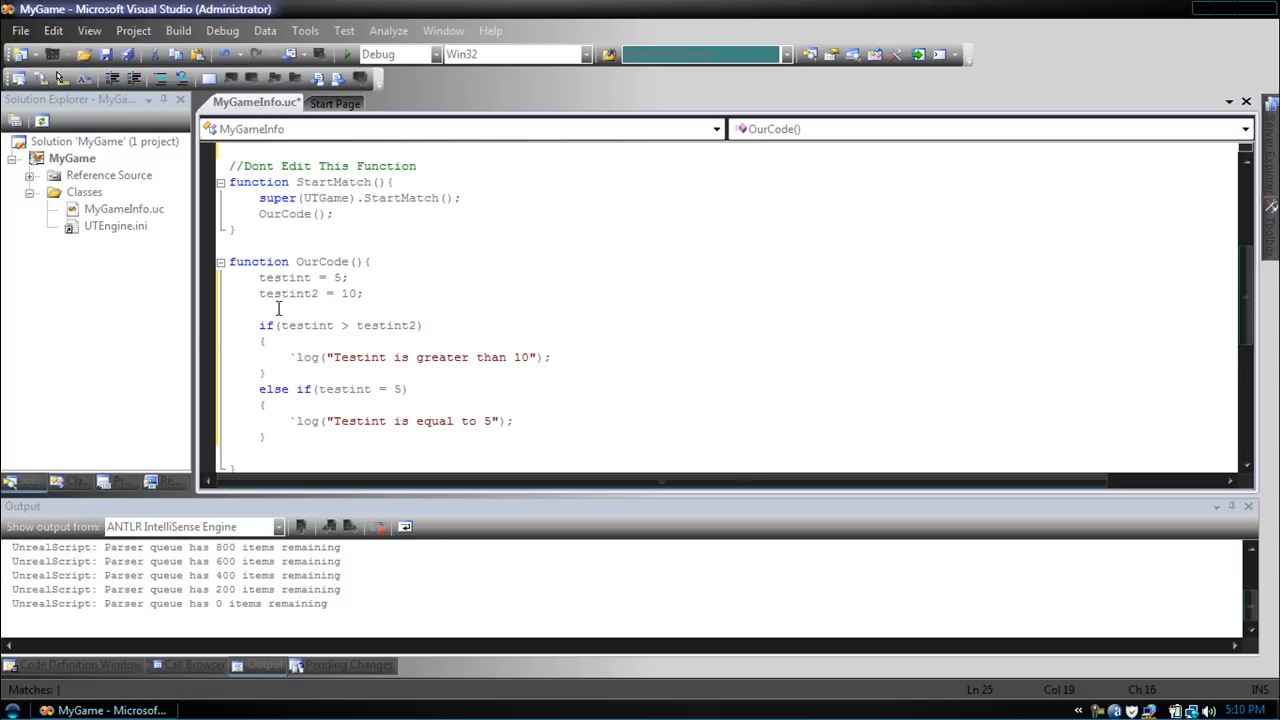
drag(280, 324, 418, 324)
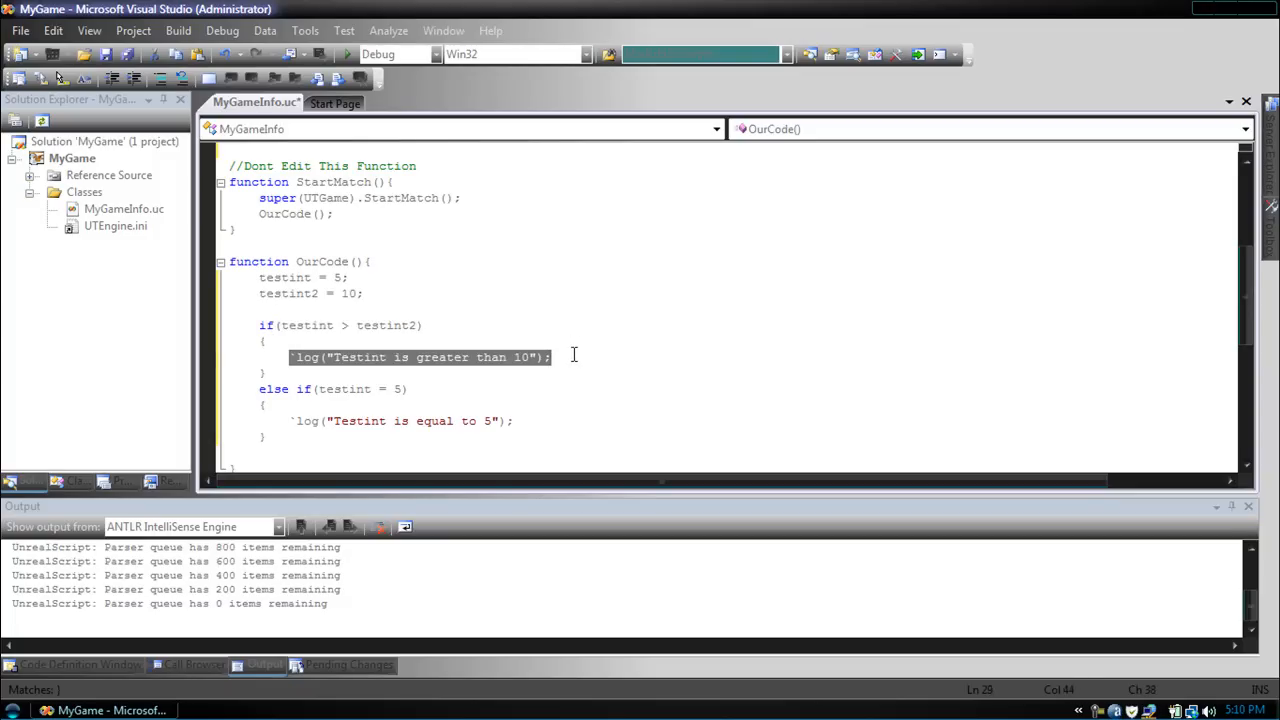
double_click(304, 324)
text(=)
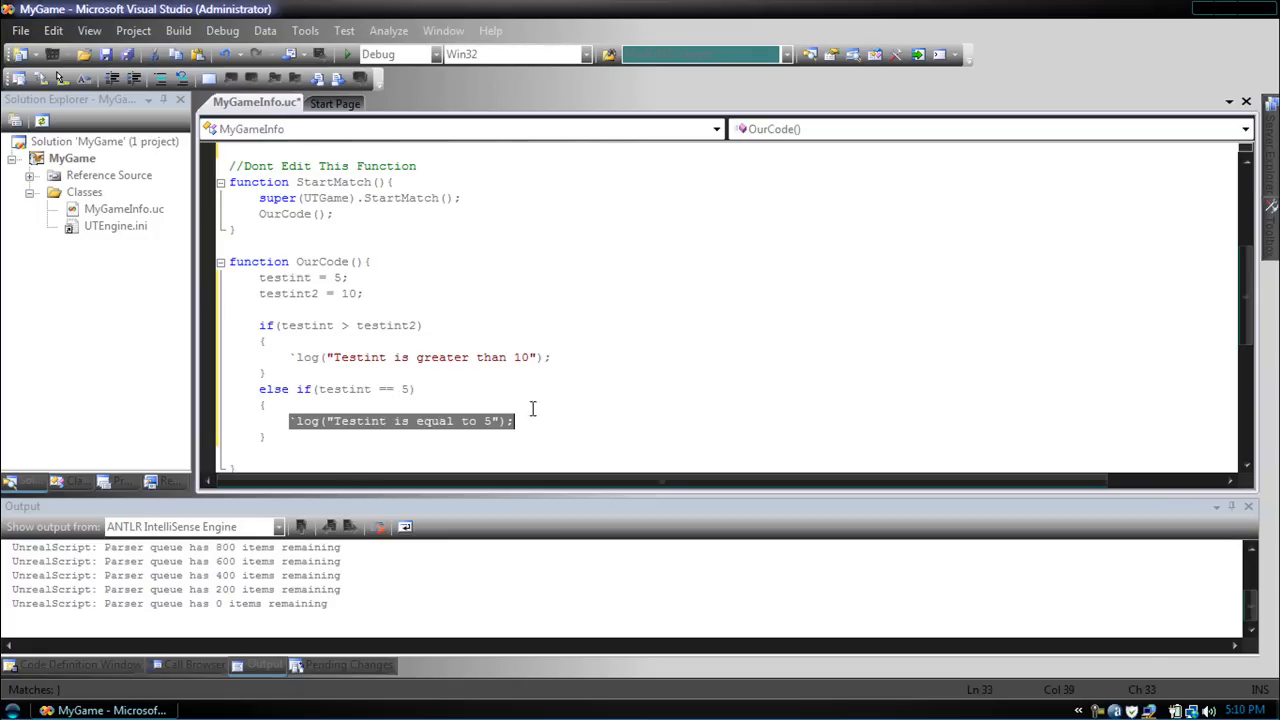
mouse_move(400, 324)
text(4)
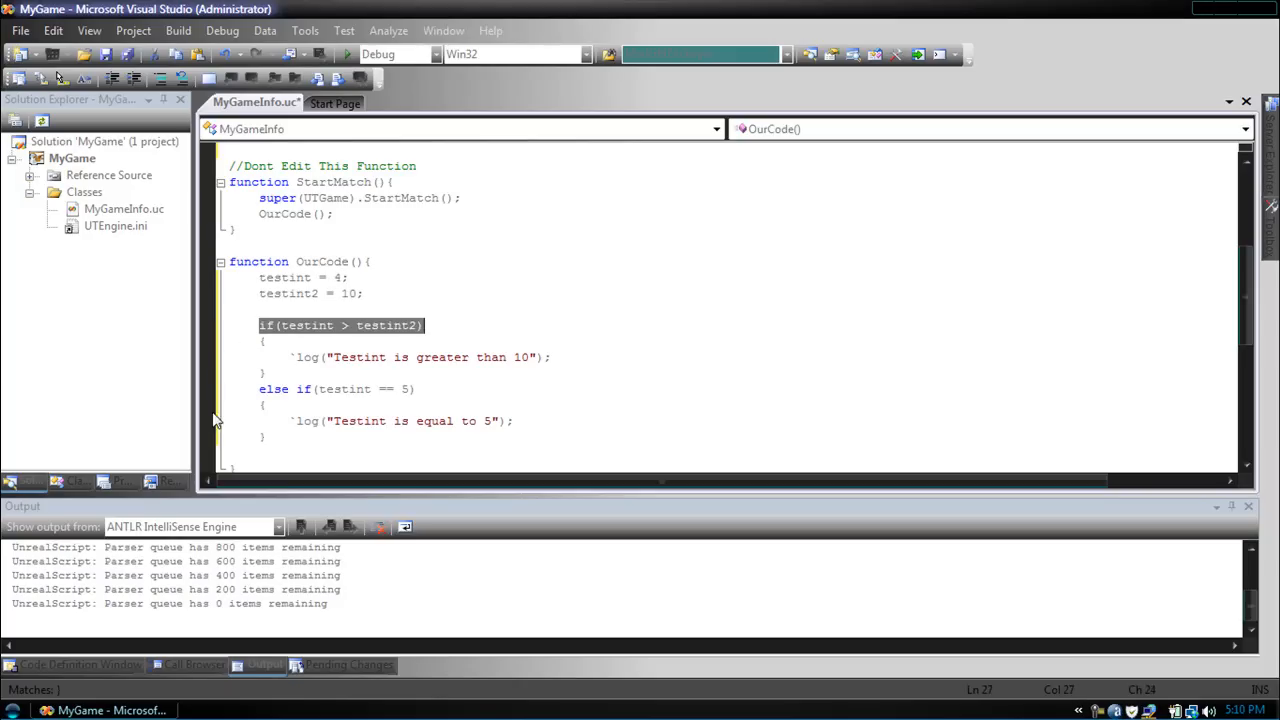
mouse_move(220, 428)
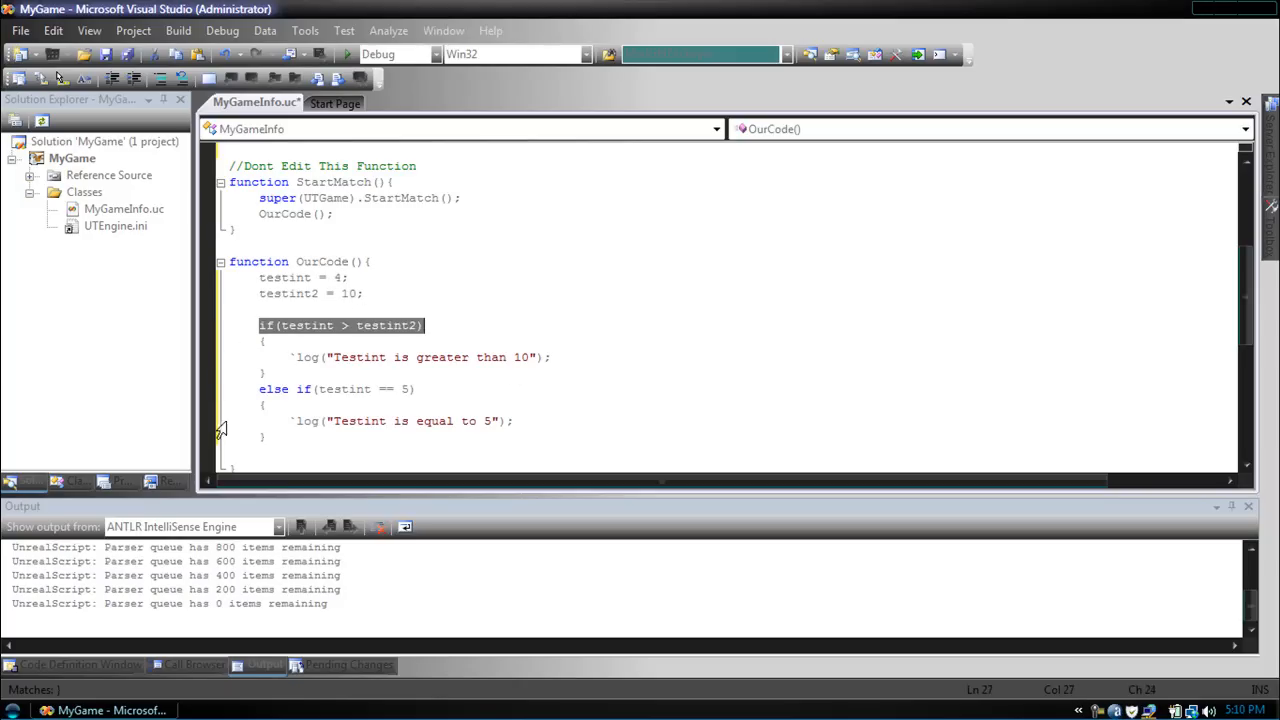